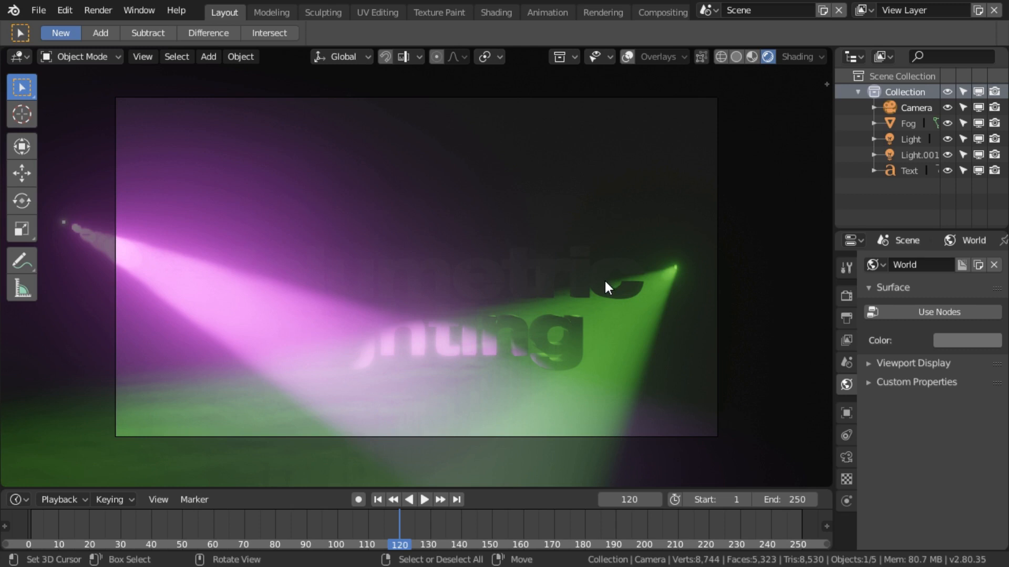
pyautogui.moveTo(682, 308)
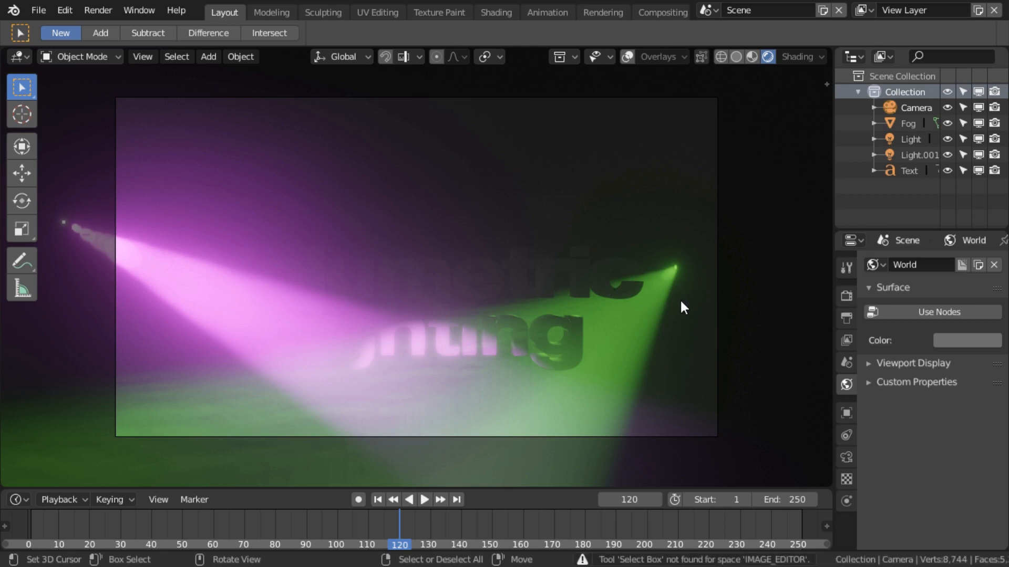
pyautogui.moveTo(605, 291)
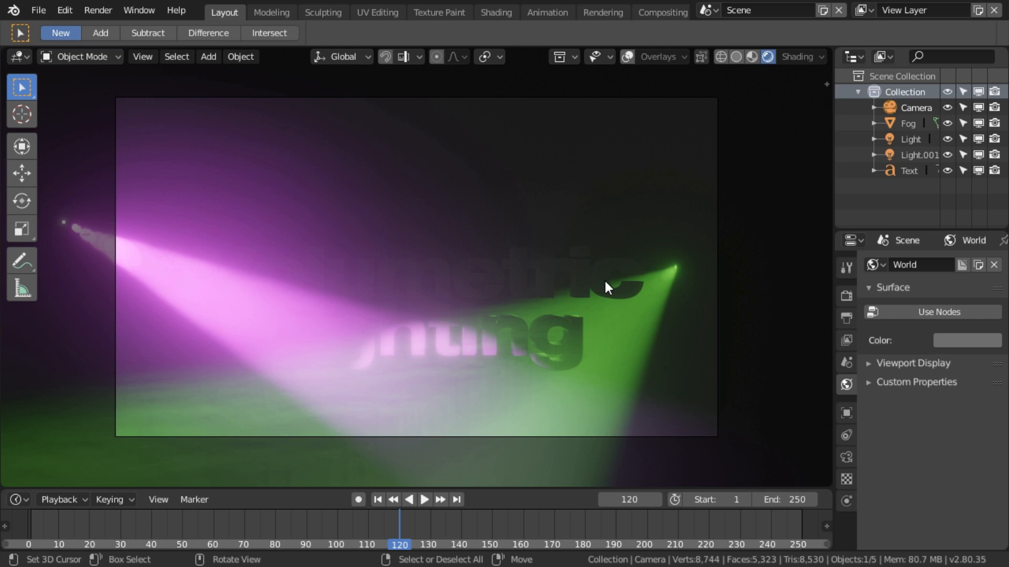
pyautogui.moveTo(542, 256)
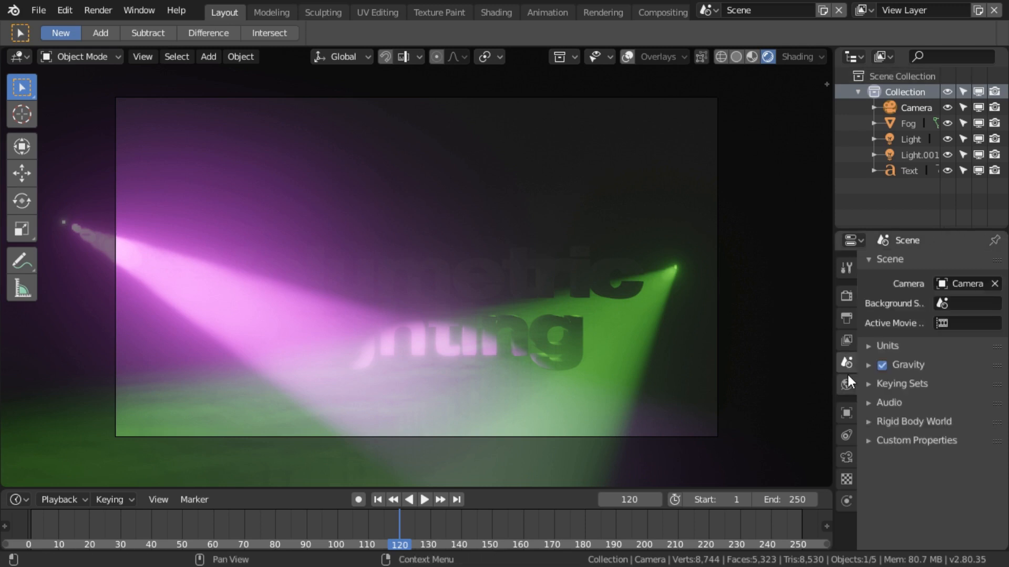
# Set the World surface colour to black to darken the area around the spotlight beams.
pyautogui.click(847, 385)
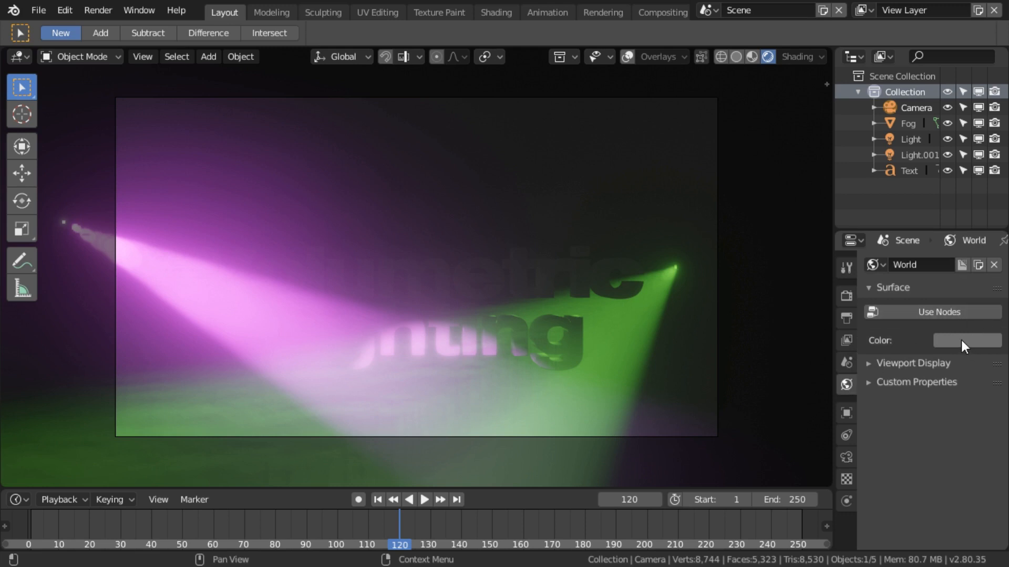
pyautogui.click(967, 340)
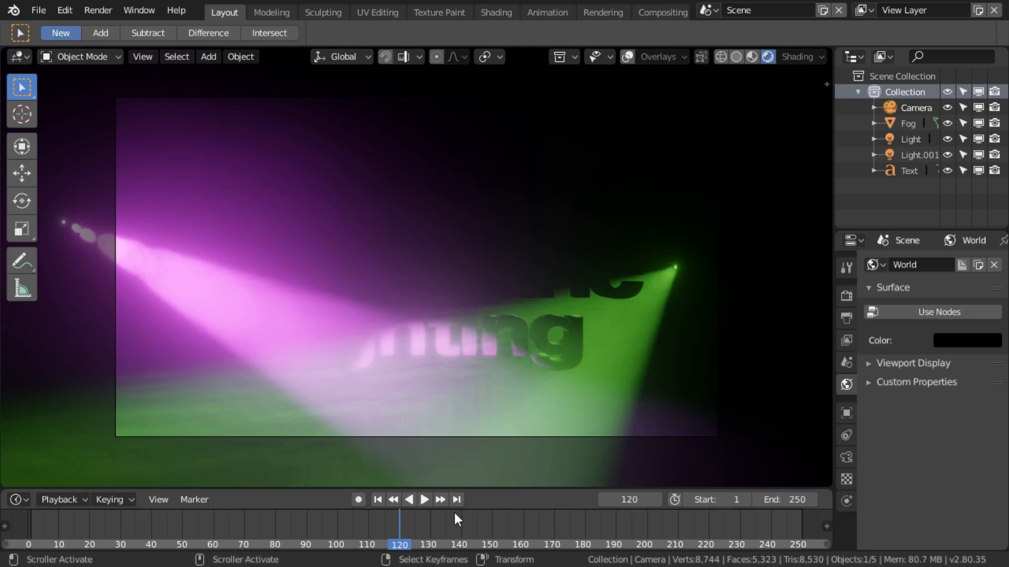
pyautogui.moveTo(333, 212)
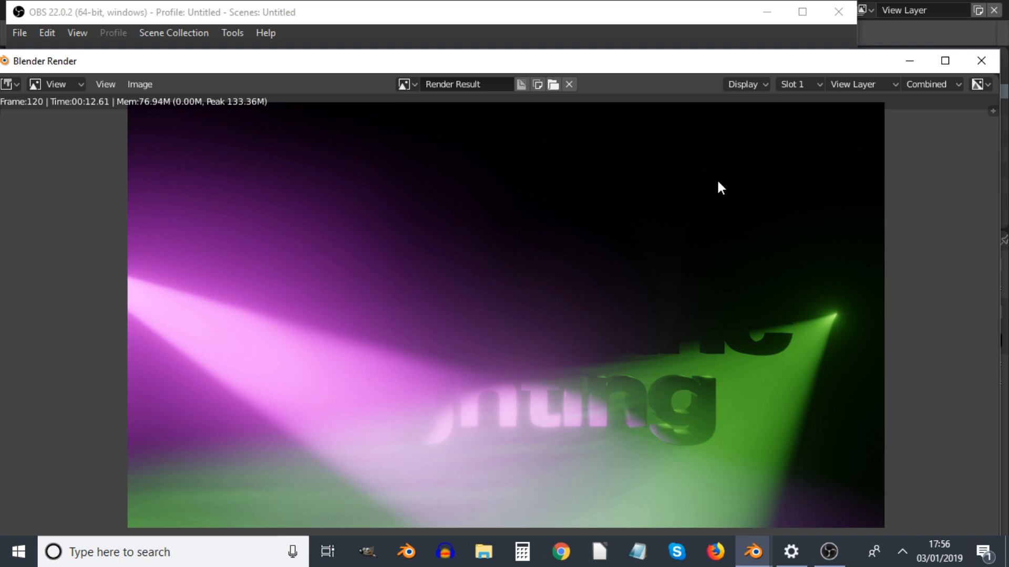
pyautogui.moveTo(233, 344)
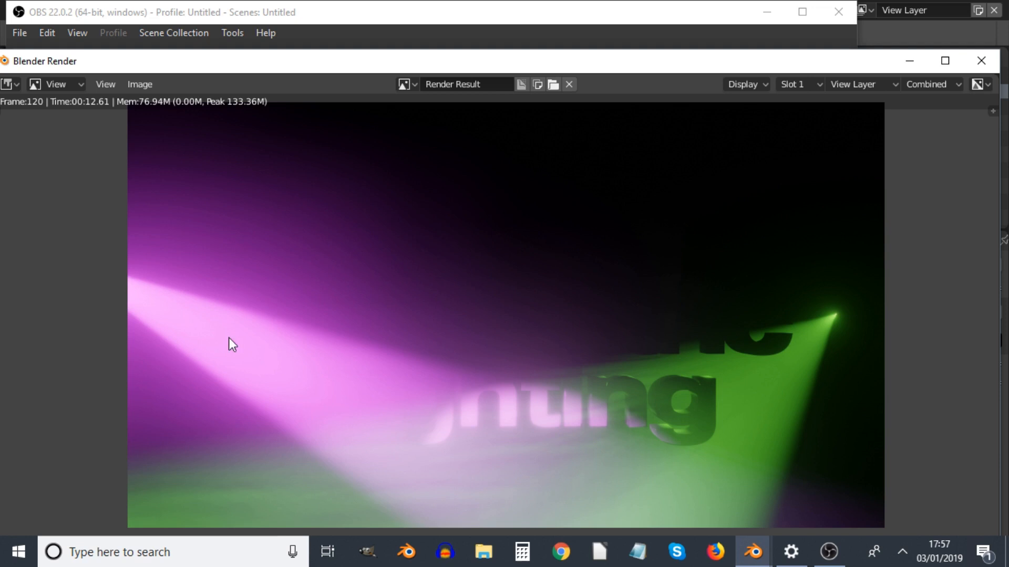
pyautogui.moveTo(356, 395)
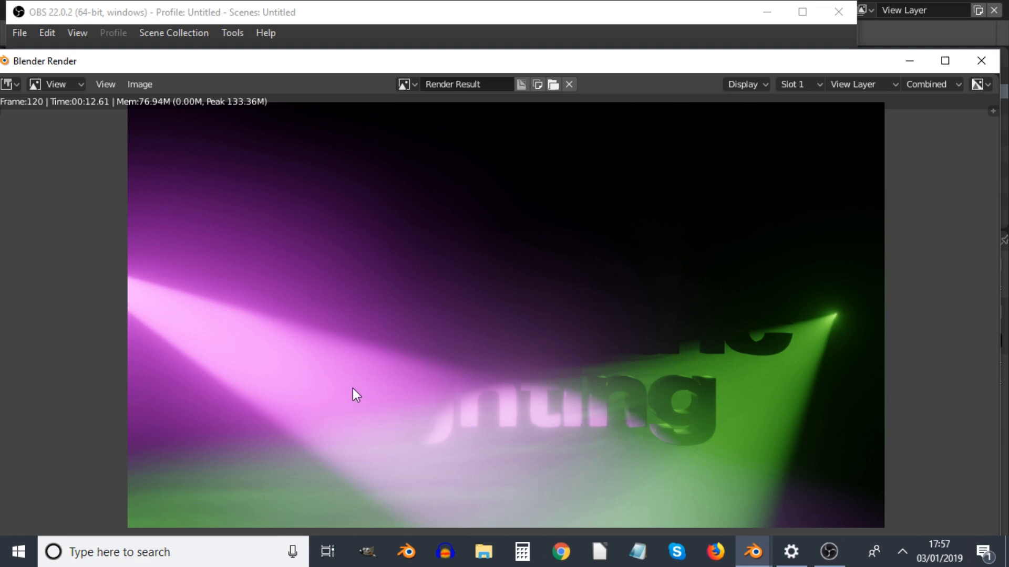
pyautogui.moveTo(723, 234)
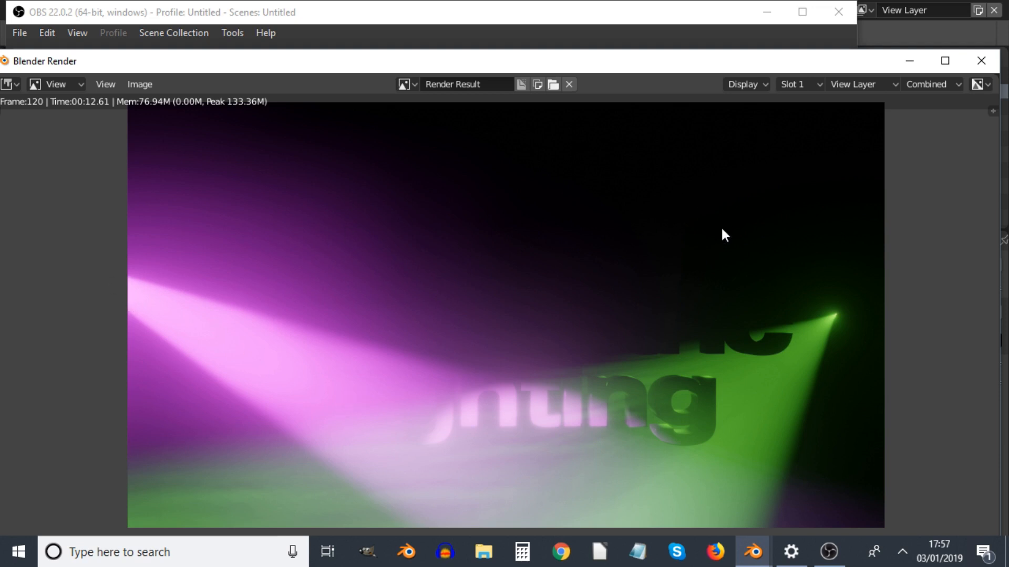
pyautogui.moveTo(707, 388)
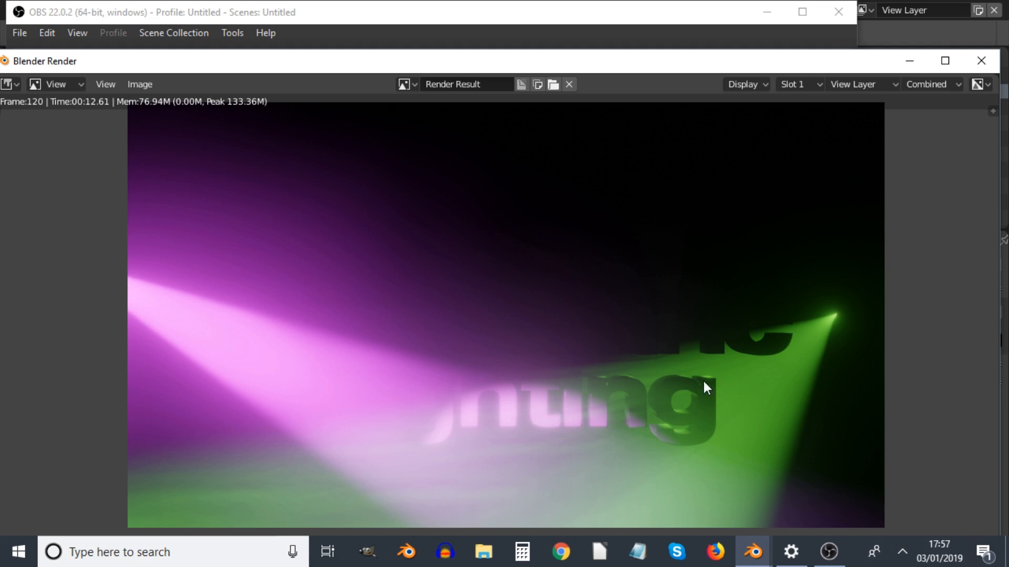
pyautogui.moveTo(693, 432)
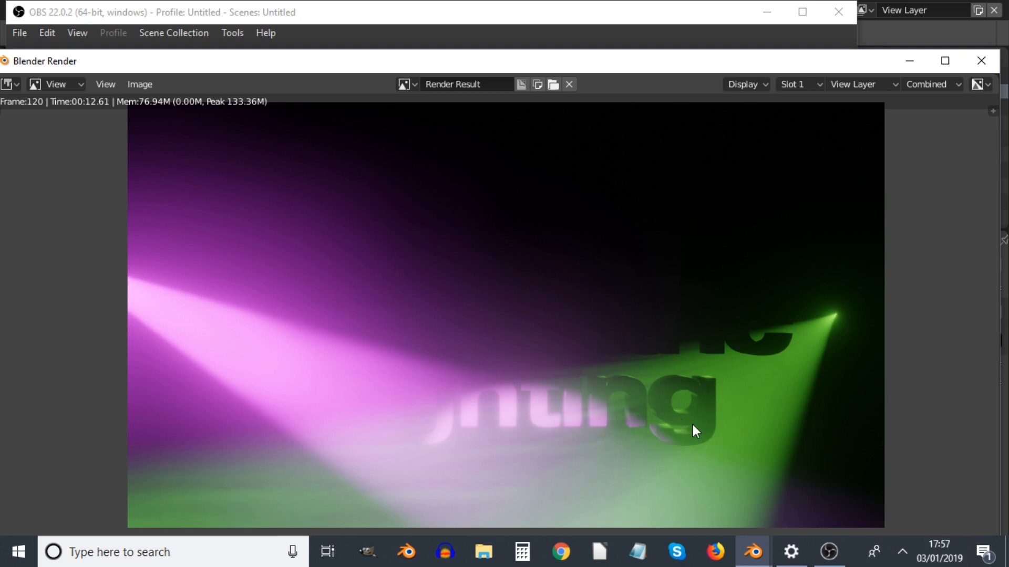
pyautogui.moveTo(578, 415)
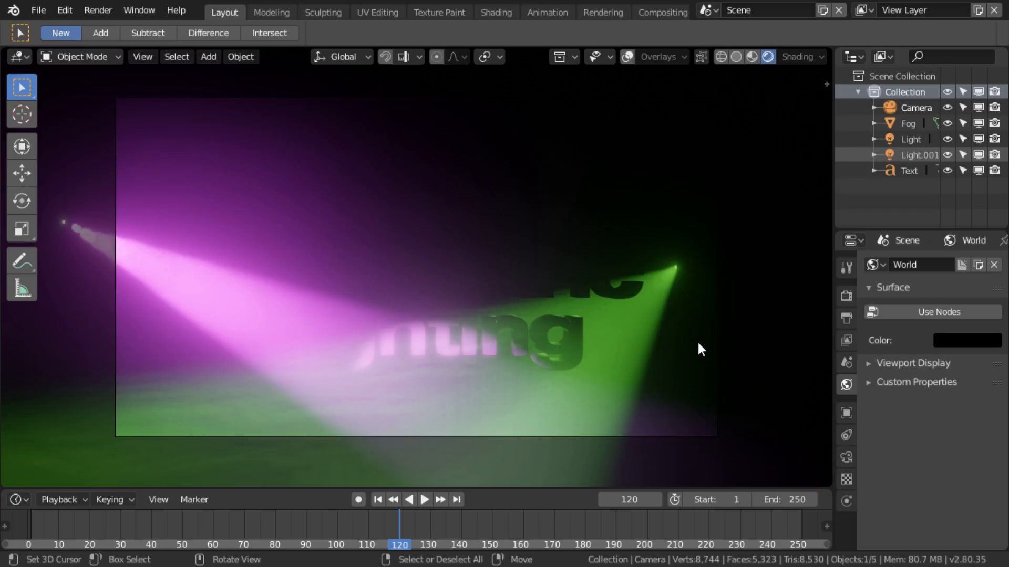
pyautogui.moveTo(708, 353)
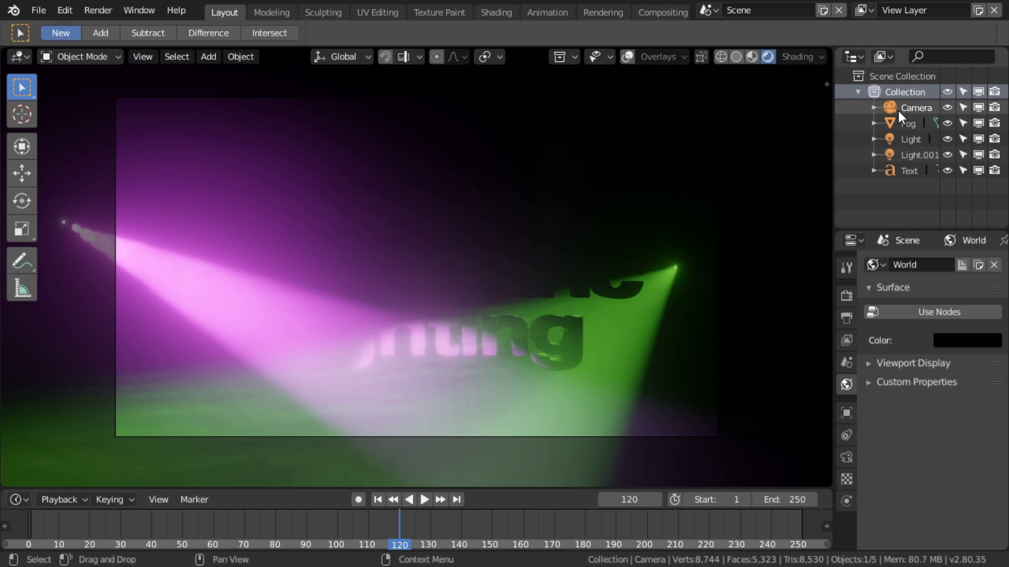
# Select the Camera and set its Clip End distance to 1000 m.
pyautogui.click(915, 107)
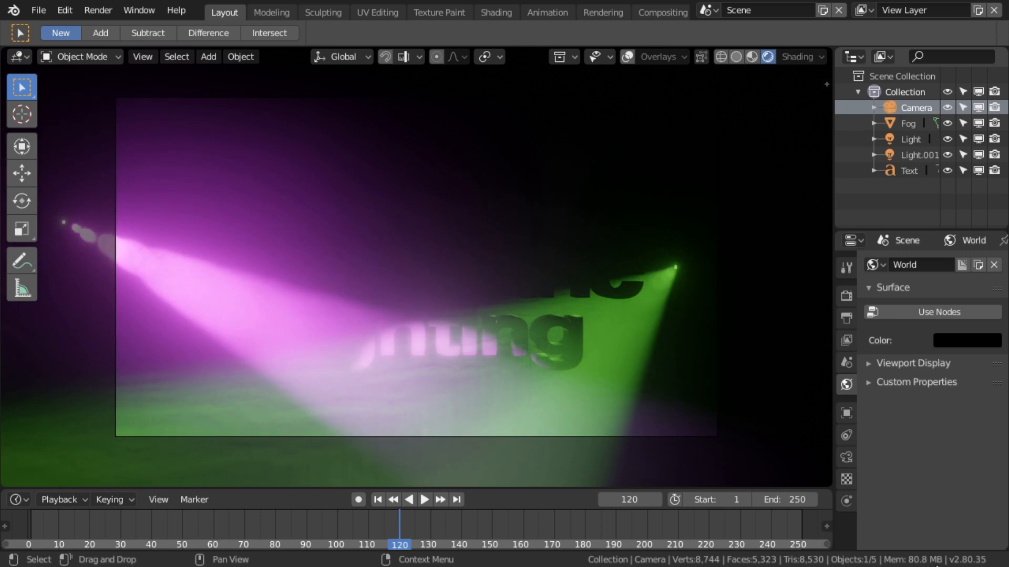
pyautogui.click(845, 457)
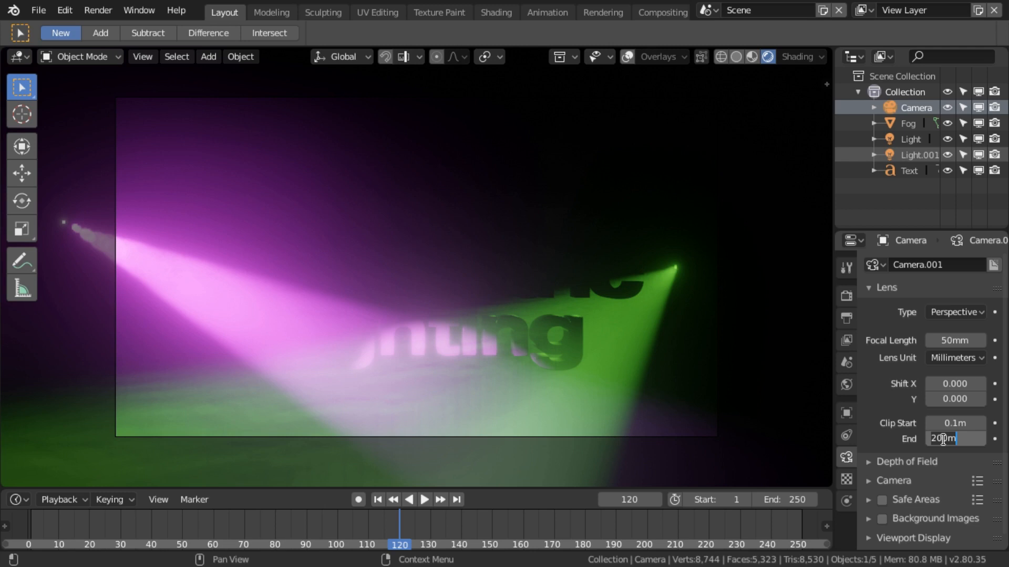
pyautogui.write('1000')
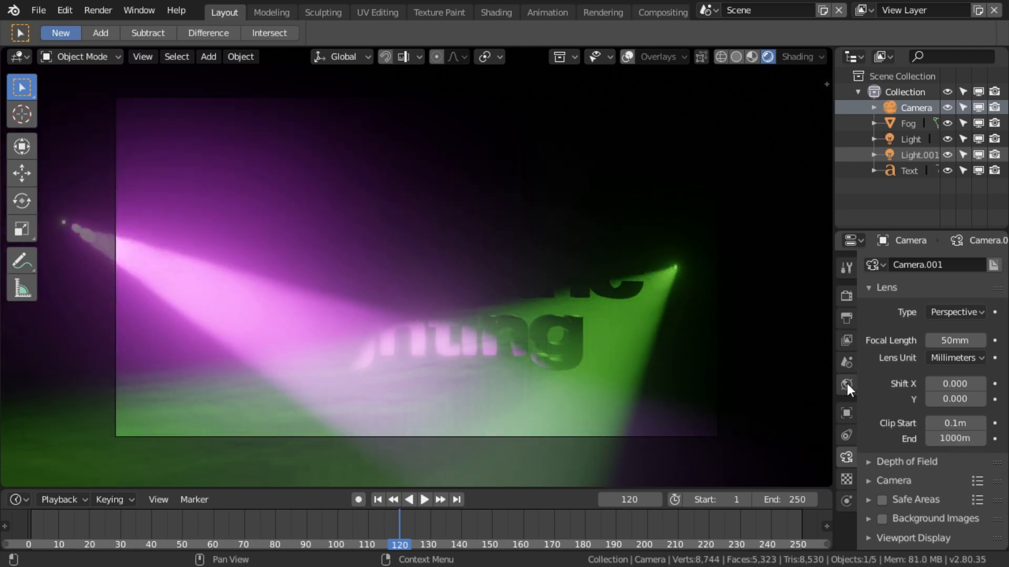
pyautogui.moveTo(846, 340)
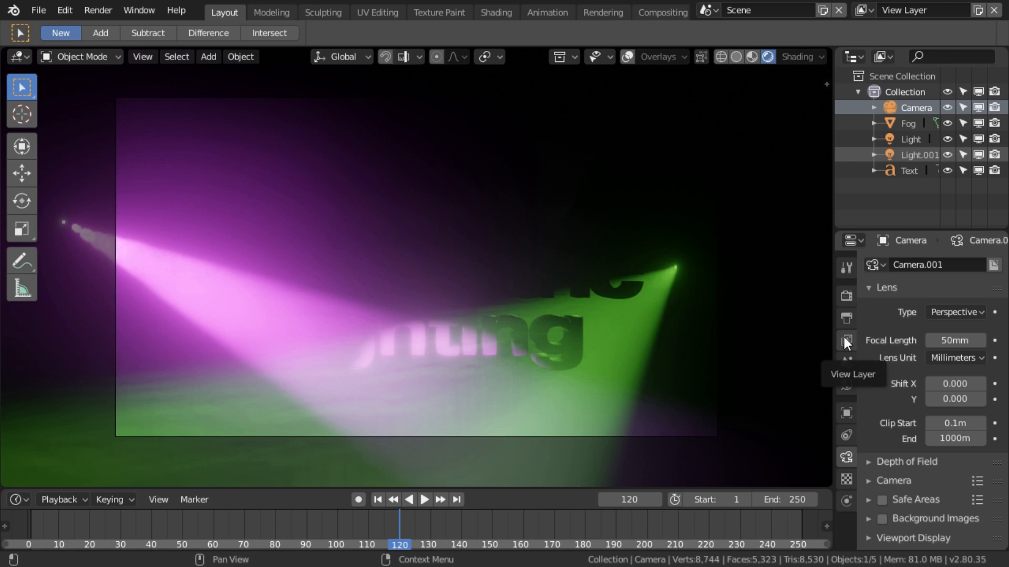
pyautogui.moveTo(847, 341)
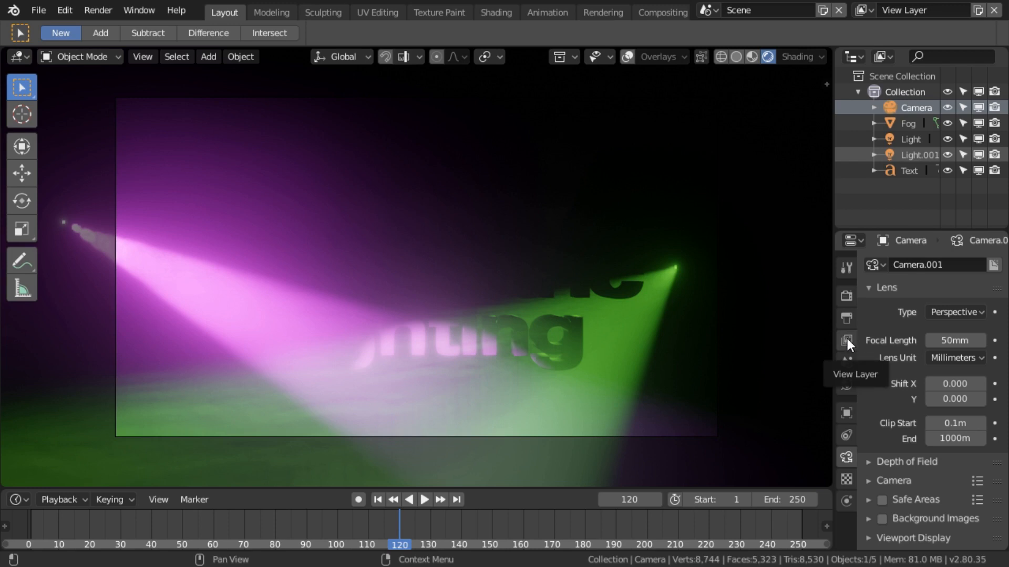
# Enable the Mist render pass in the view layer's Passes list.
pyautogui.click(846, 341)
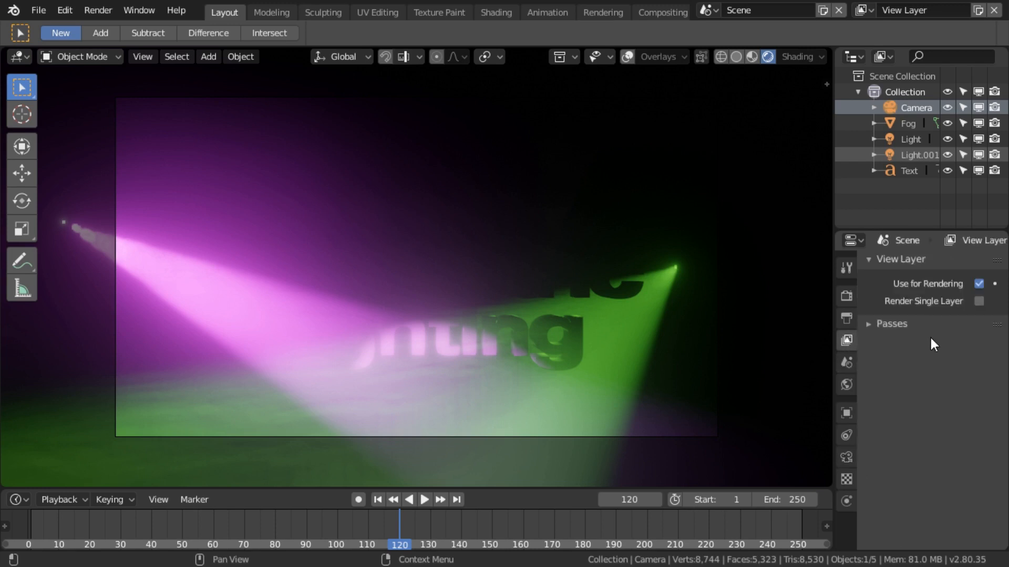
pyautogui.moveTo(890, 330)
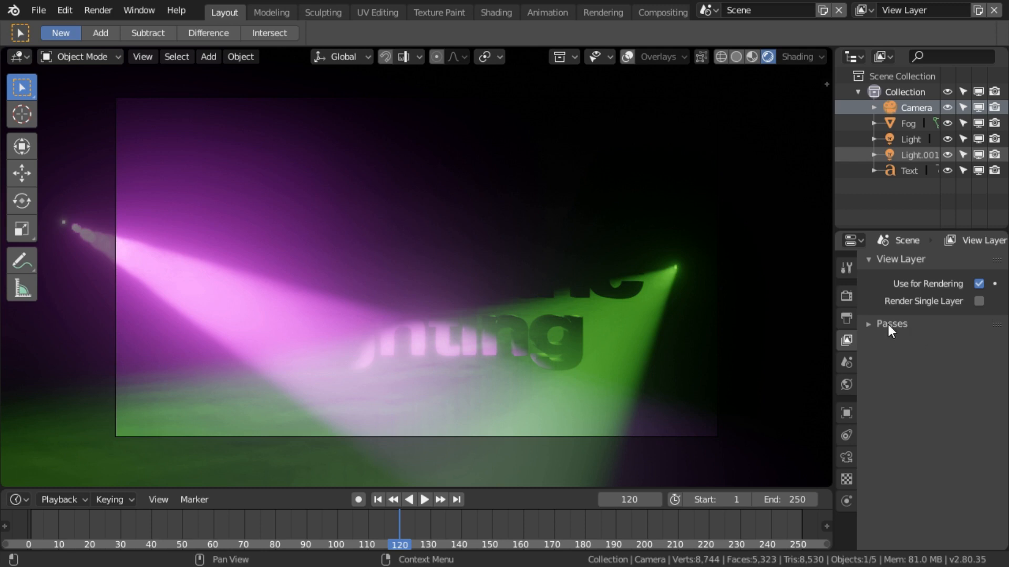
pyautogui.click(868, 324)
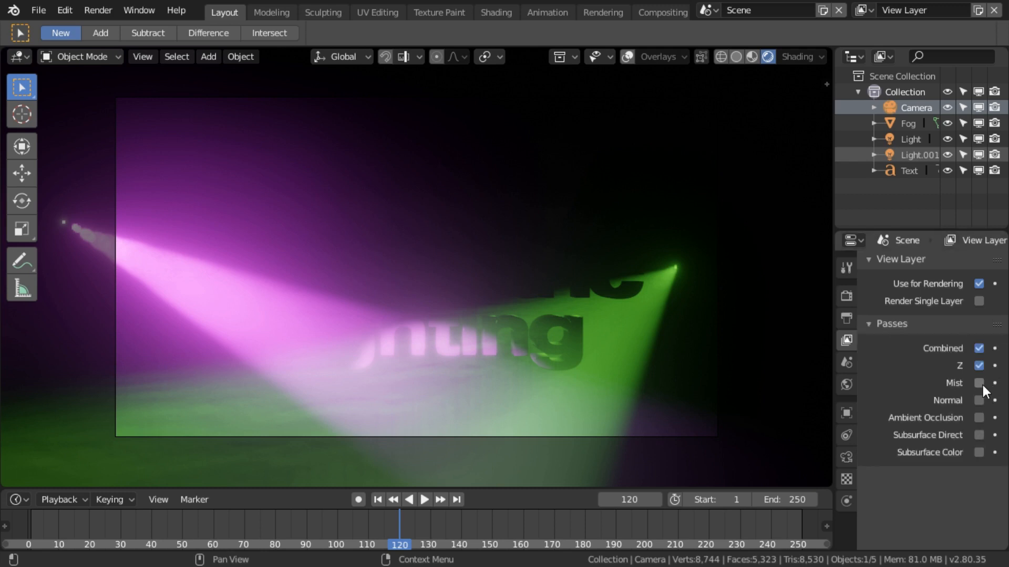
pyautogui.click(978, 383)
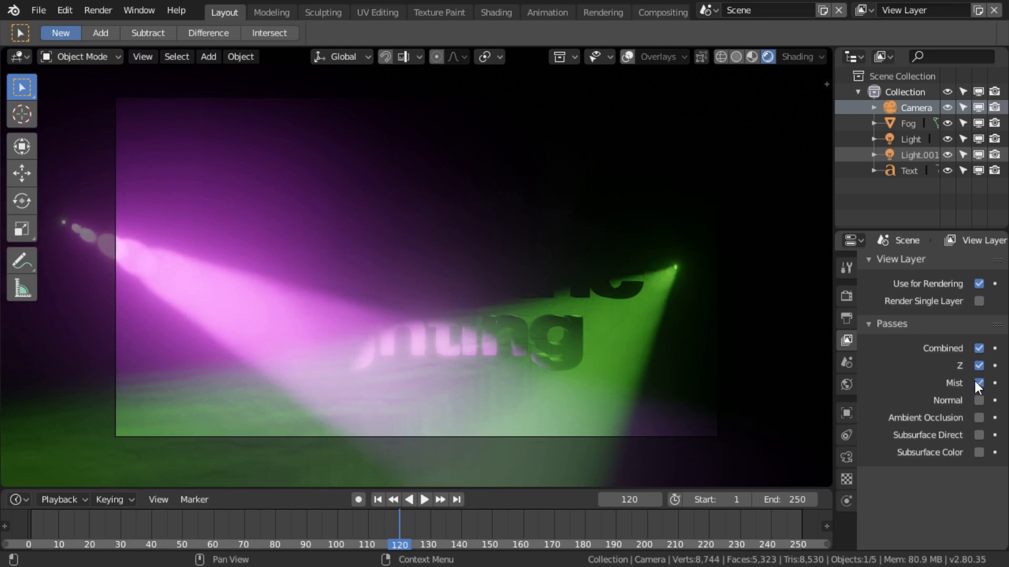
# Set the world Mist Pass depth value in the expanded Mist Pass panel.
pyautogui.click(846, 384)
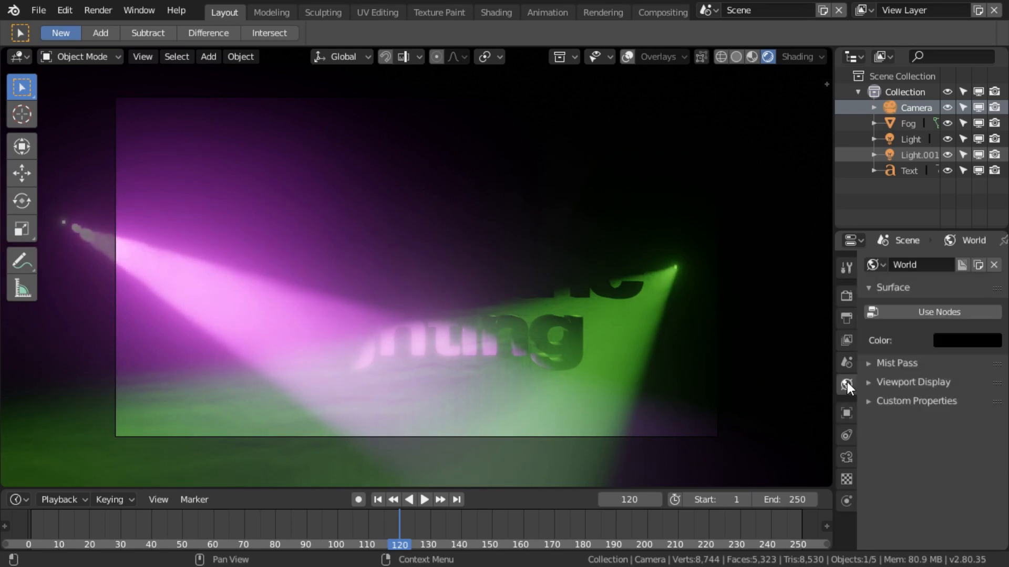
pyautogui.click(896, 362)
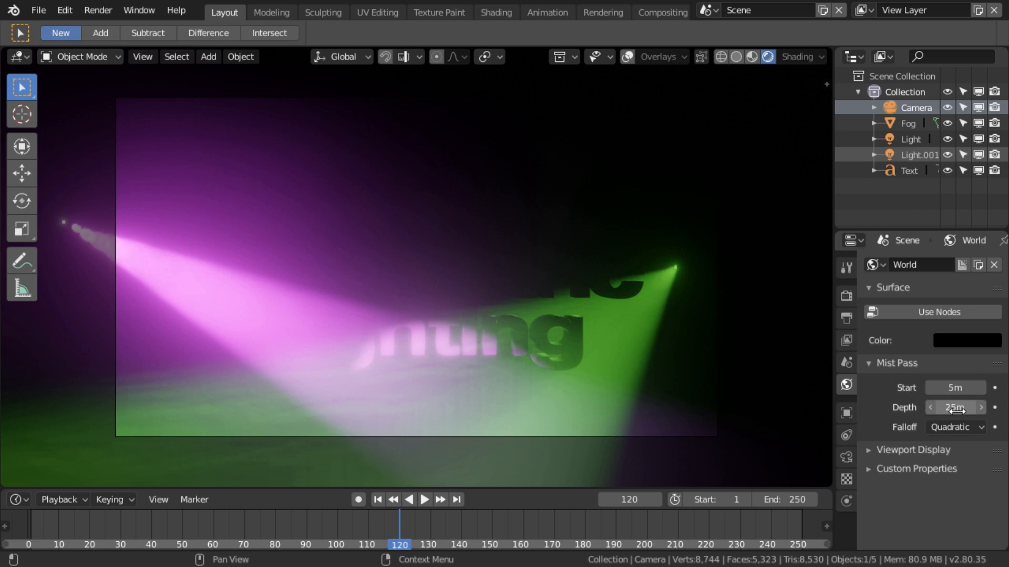
pyautogui.moveTo(959, 408)
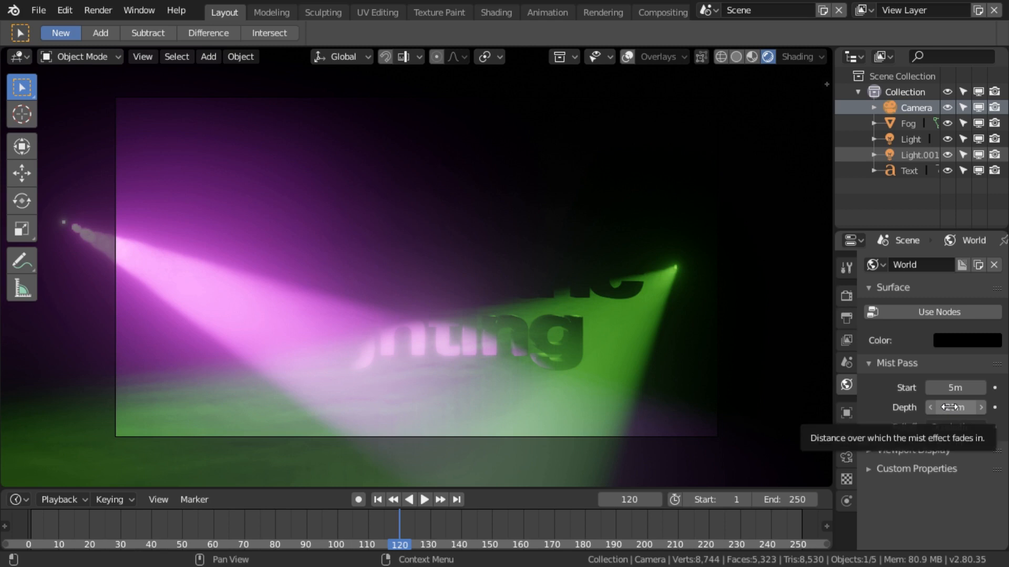
pyautogui.click(956, 408)
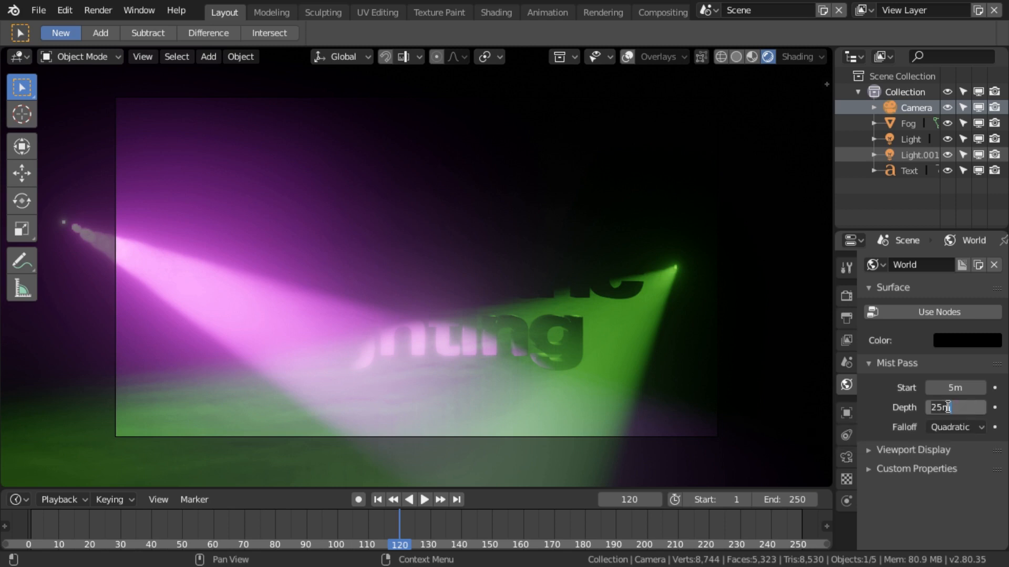
pyautogui.write('5')
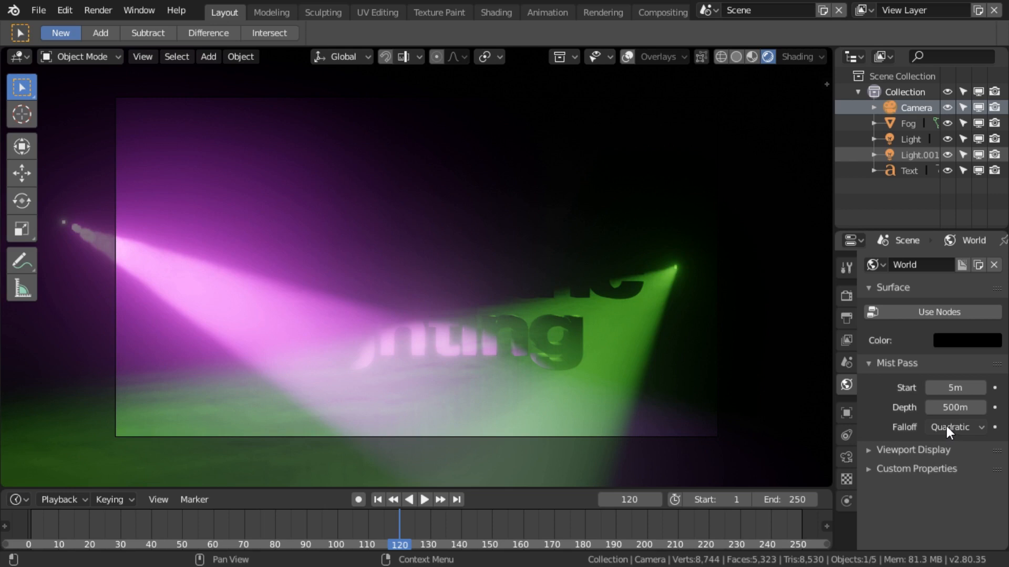
# Check the camera clipping distances, then change the mist falloff to Linear.
pyautogui.click(845, 457)
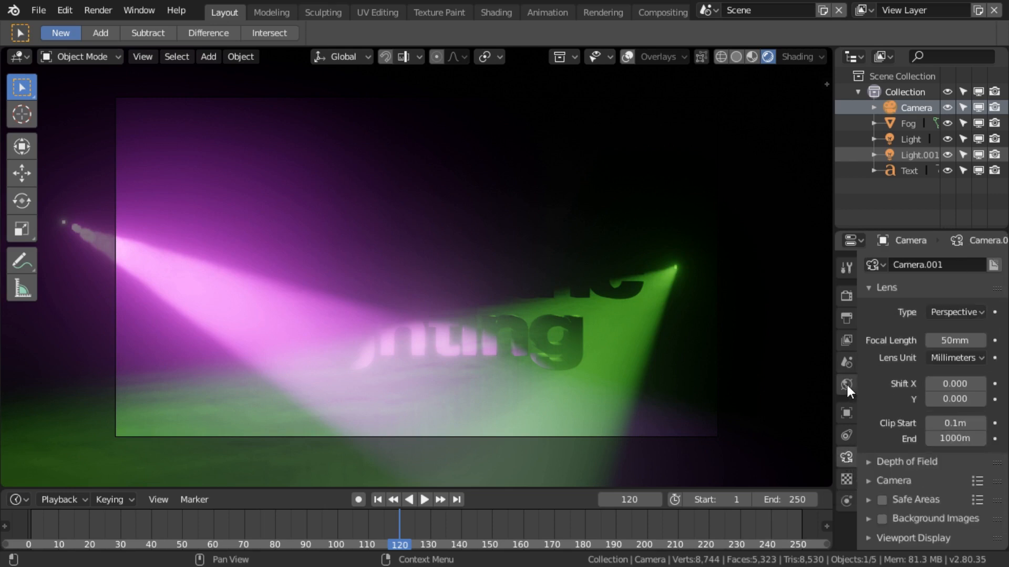
pyautogui.click(846, 384)
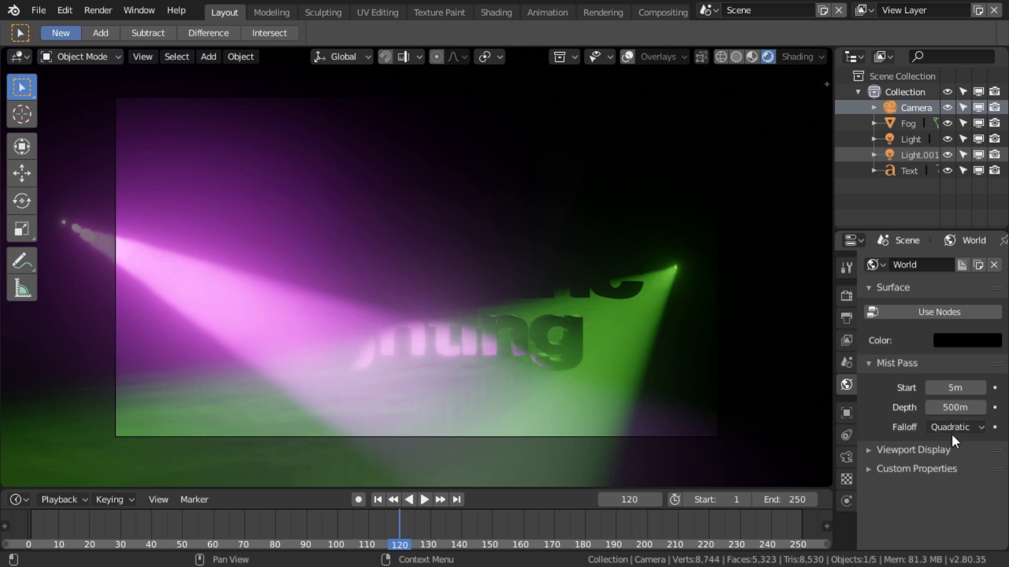
pyautogui.click(955, 427)
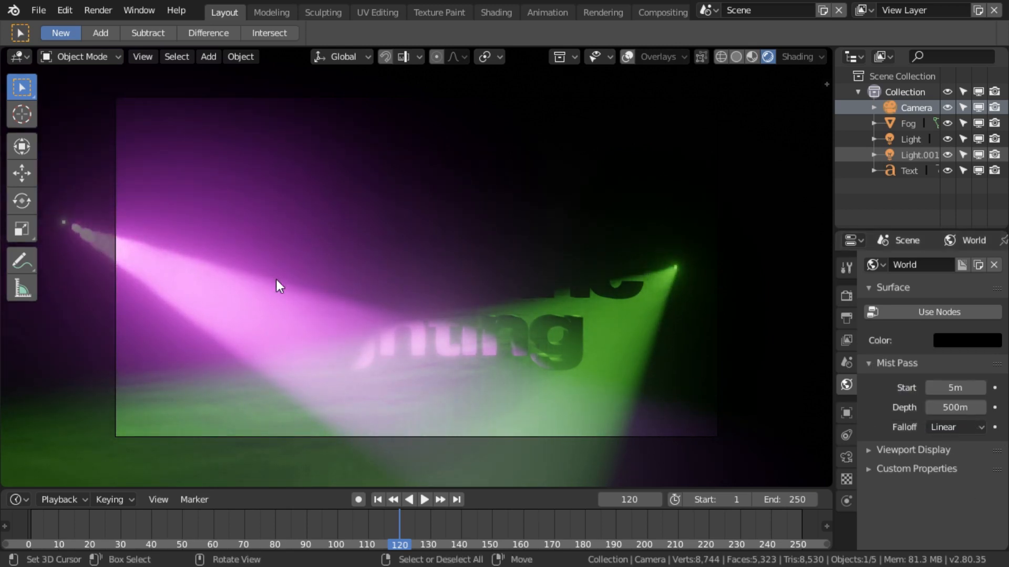
pyautogui.moveTo(396, 198)
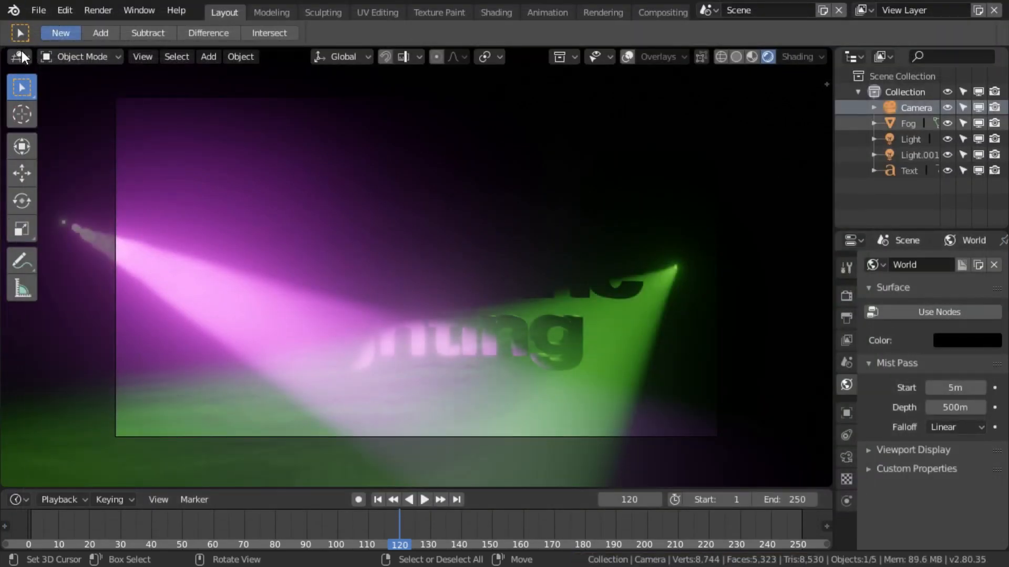
# Turn the main area into the Compositor with Use Nodes and the render backdrop enabled.
pyautogui.click(18, 57)
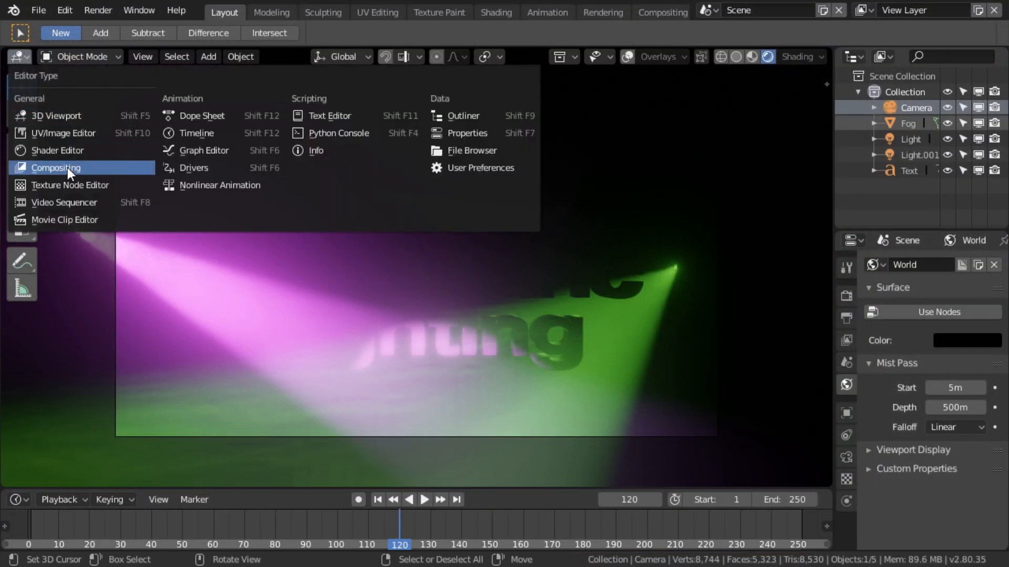
pyautogui.click(55, 168)
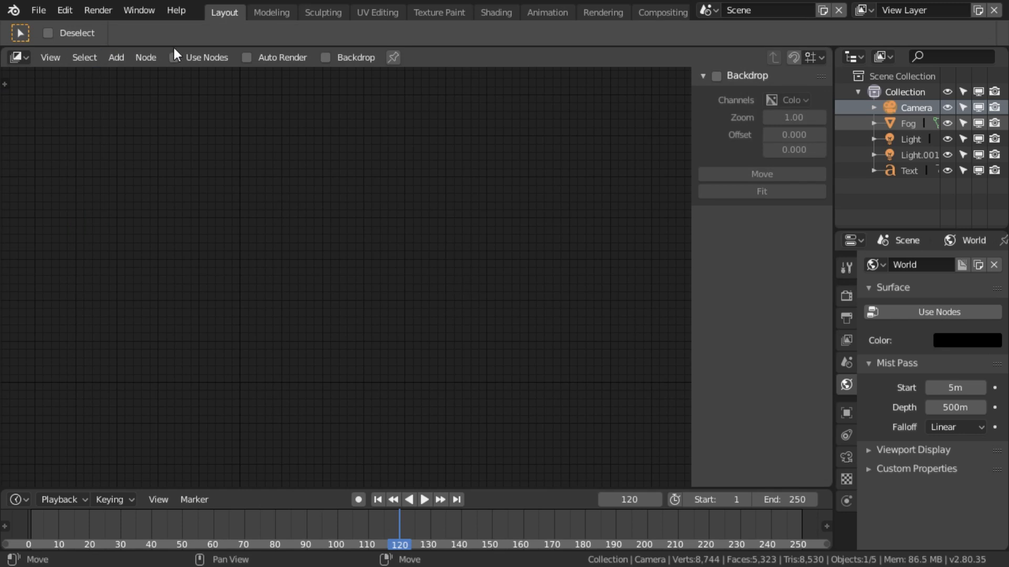
pyautogui.click(174, 56)
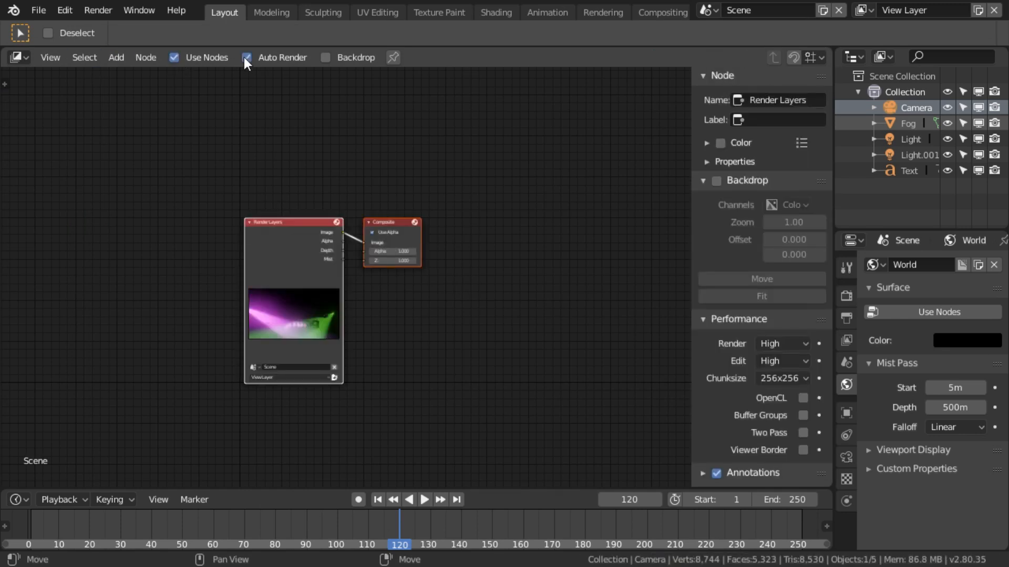
pyautogui.click(326, 56)
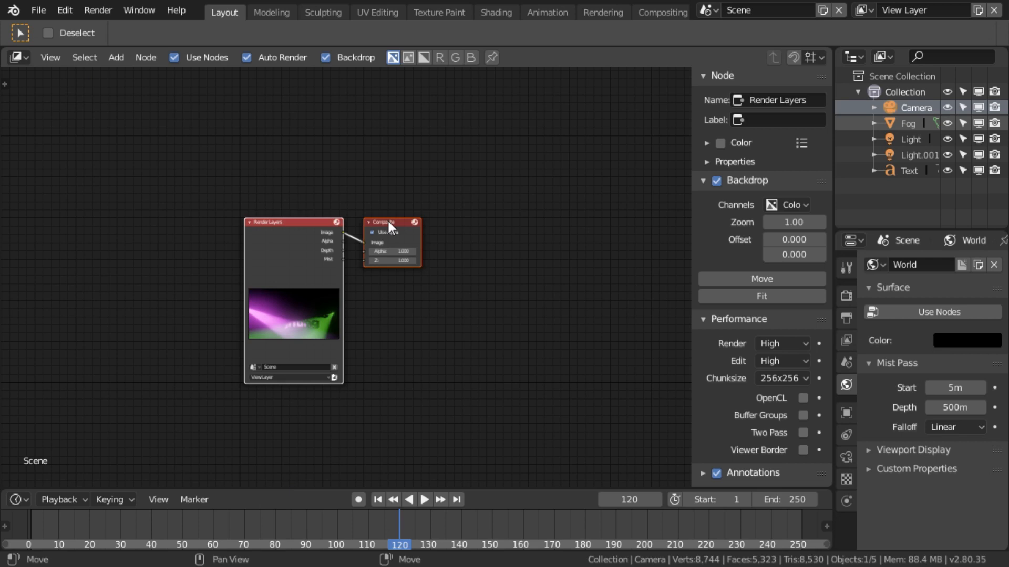
# Move the Composite node right and add a Viewer node to preview the output.
pyautogui.moveTo(391, 222); pyautogui.dragTo(524, 200)
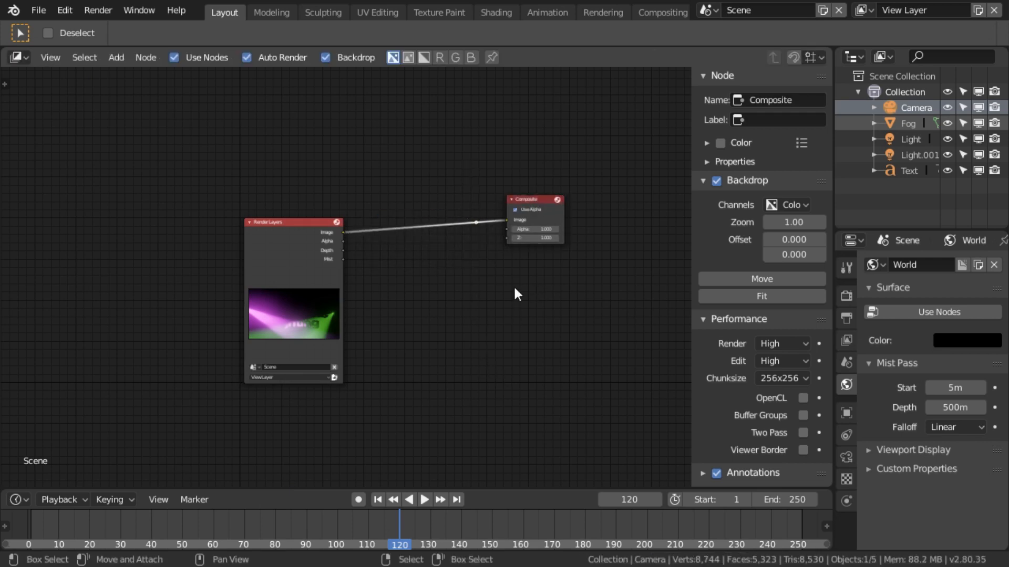
pyautogui.click(115, 57)
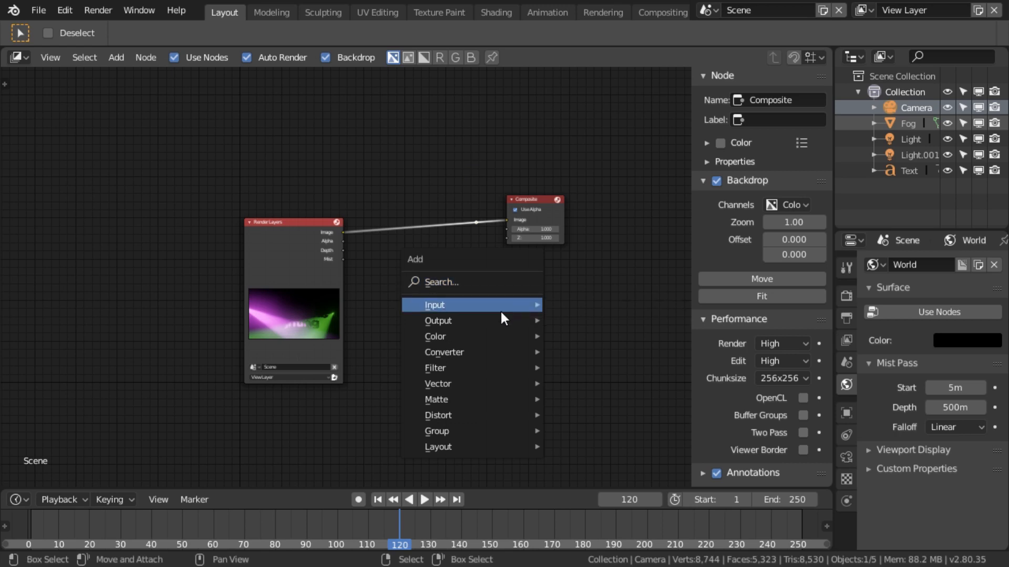
pyautogui.click(438, 320)
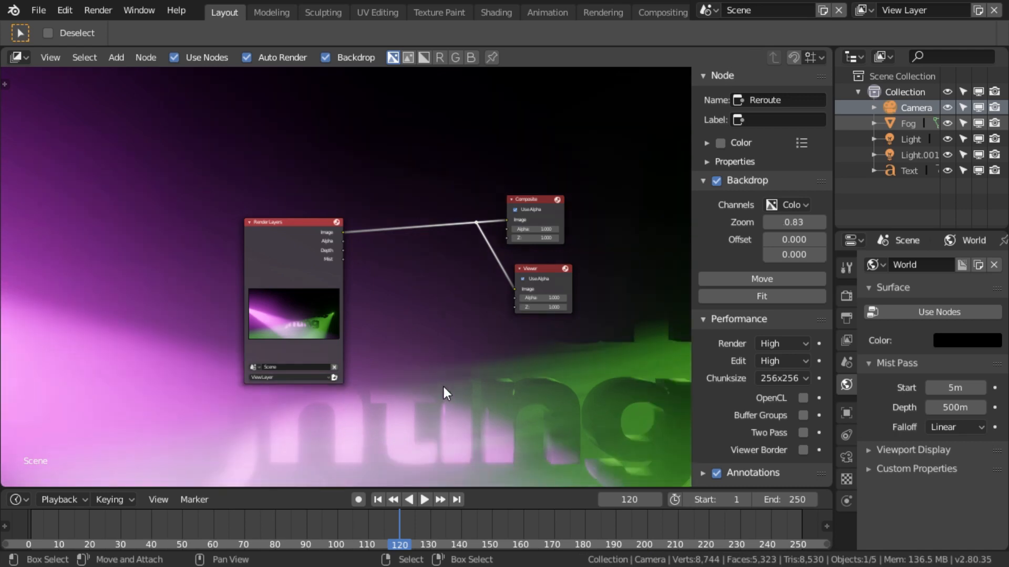
# Zoom the backdrop out so the whole spotlight render fits behind the node graph.
pyautogui.scroll(-3)
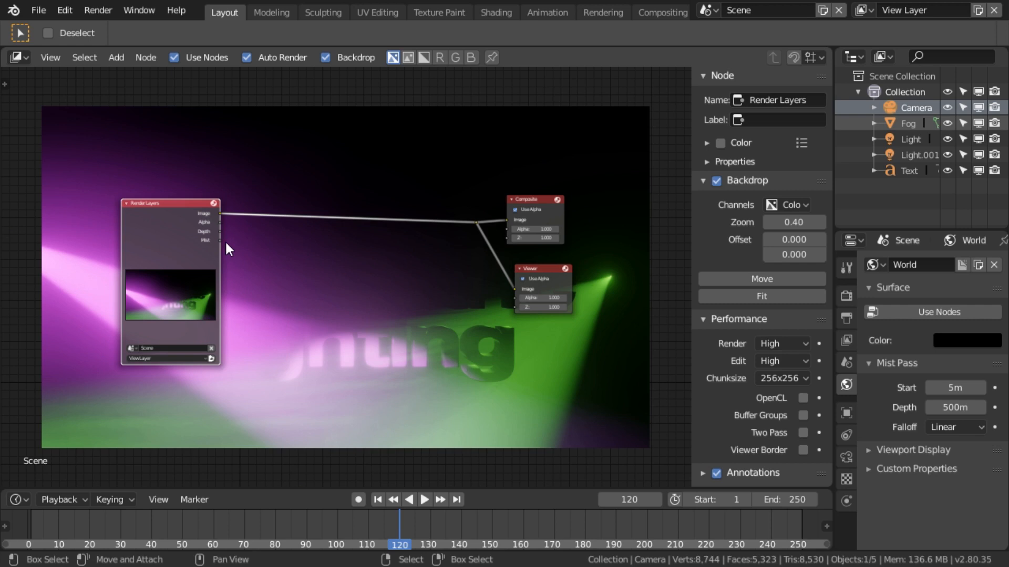
pyautogui.moveTo(219, 245)
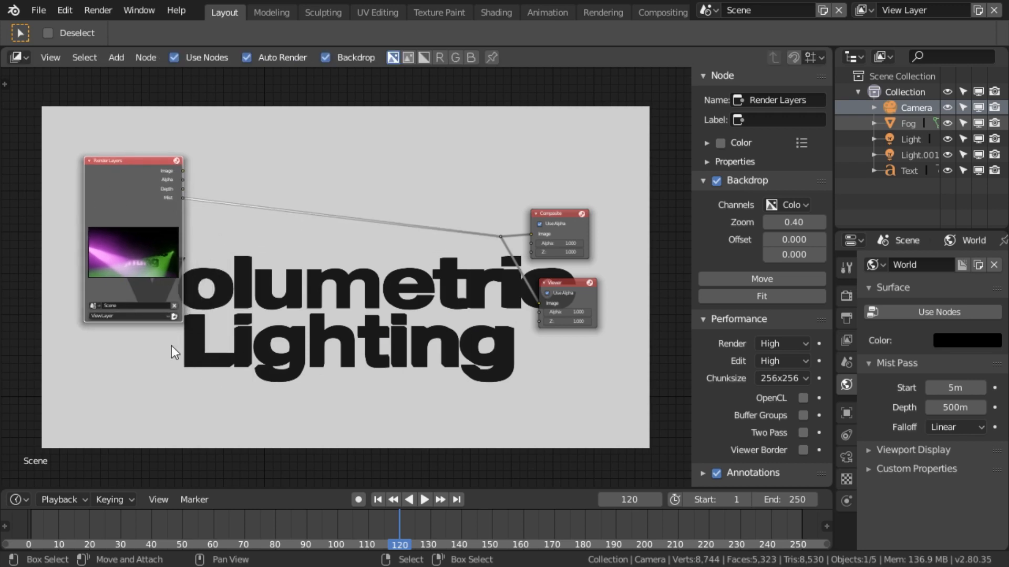
pyautogui.moveTo(562, 408)
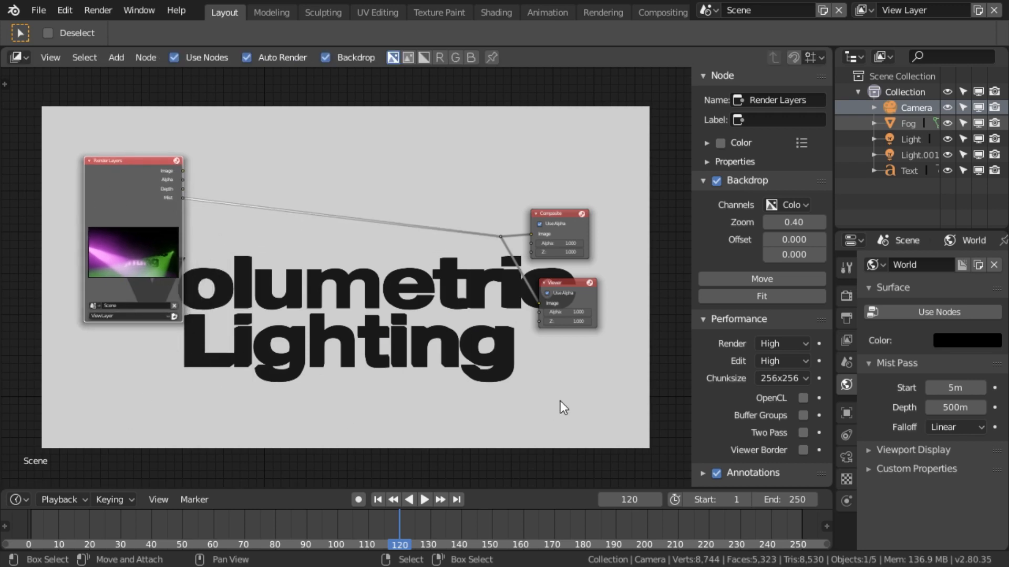
pyautogui.moveTo(296, 176)
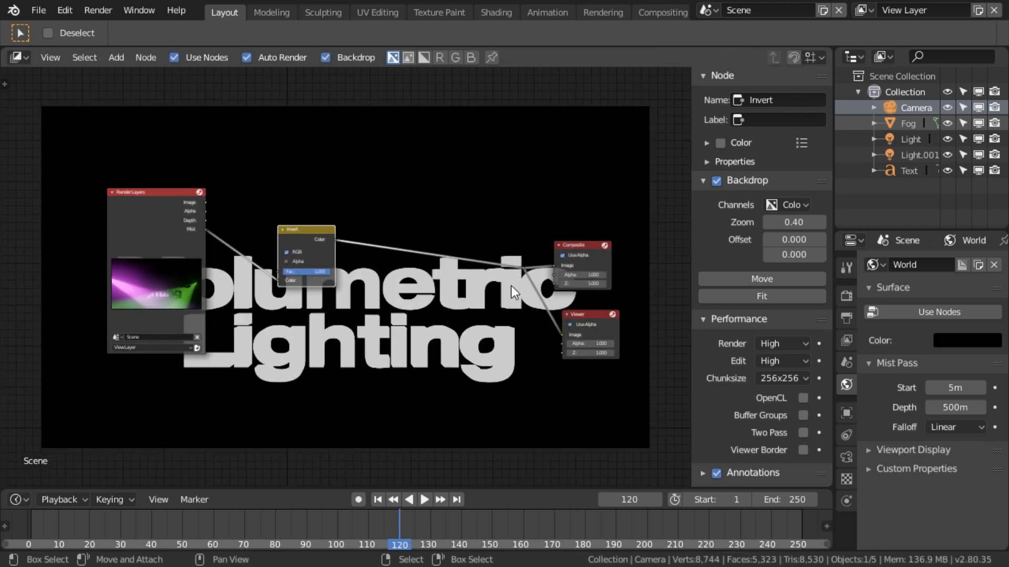
pyautogui.moveTo(505, 370)
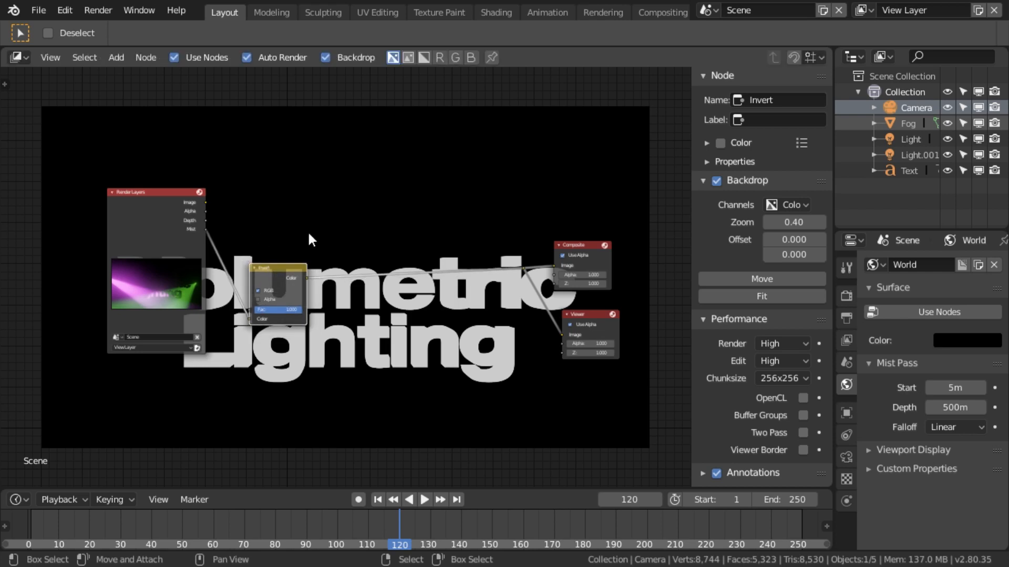
pyautogui.moveTo(437, 297)
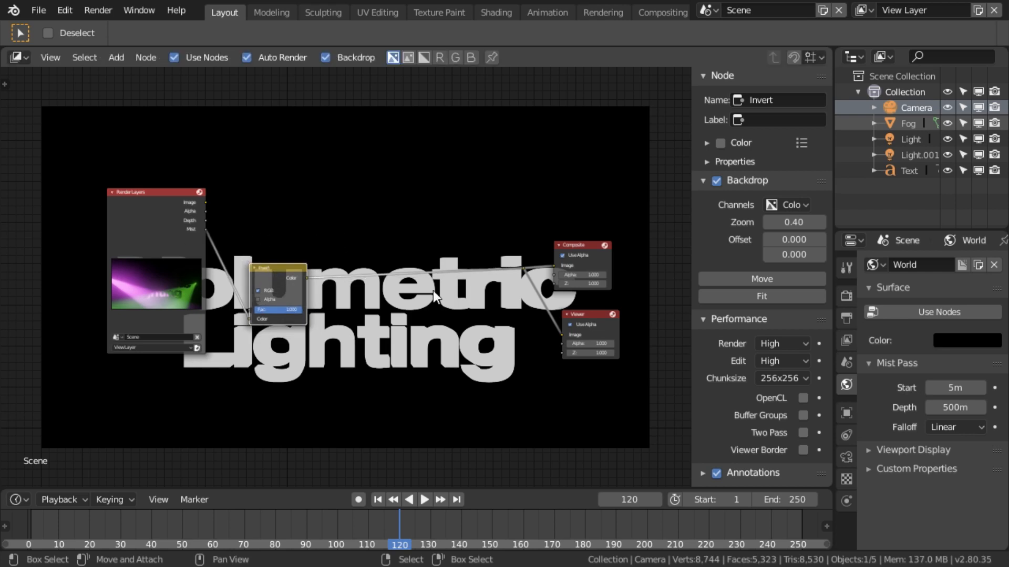
pyautogui.moveTo(358, 250)
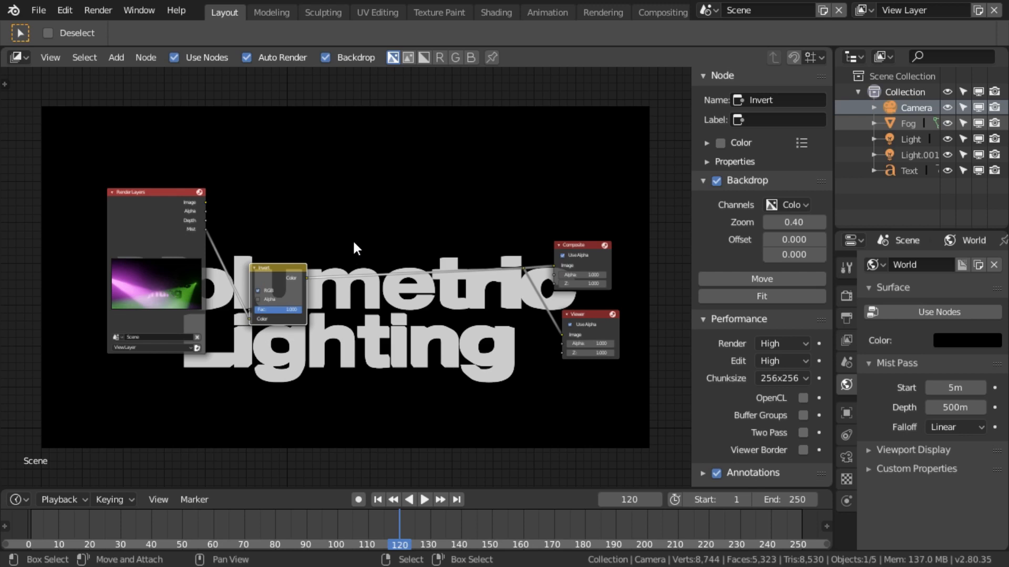
pyautogui.moveTo(358, 239)
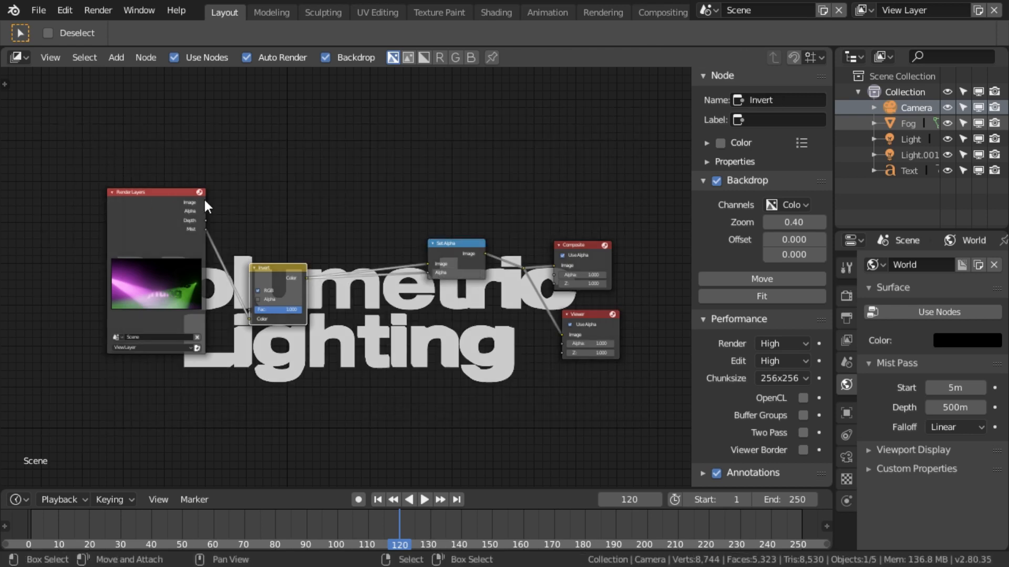
# Feed the rendered image into Set Alpha and wire the mist through the Invert node.
pyautogui.click(155, 191)
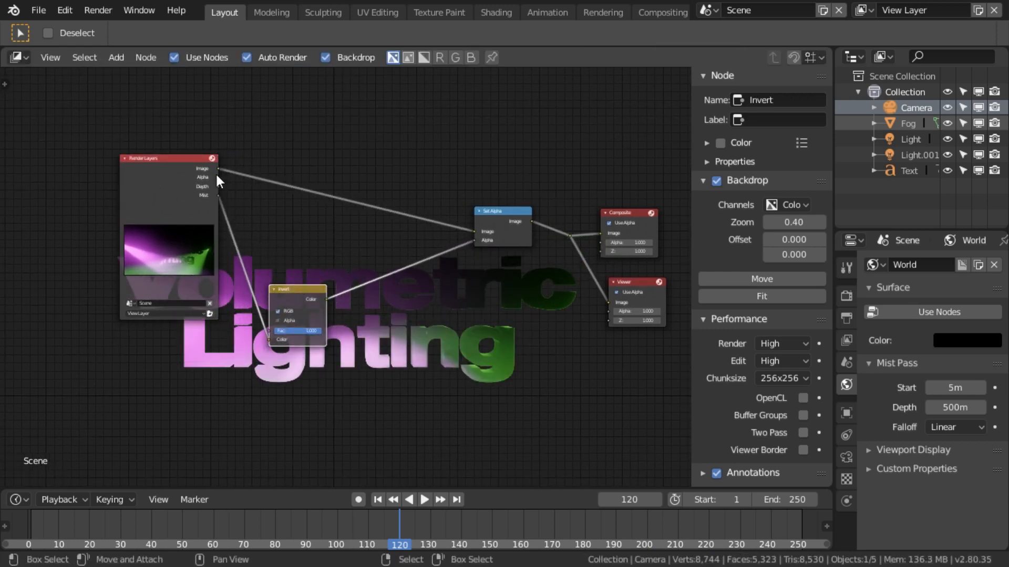
pyautogui.moveTo(218, 169); pyautogui.dragTo(359, 228)
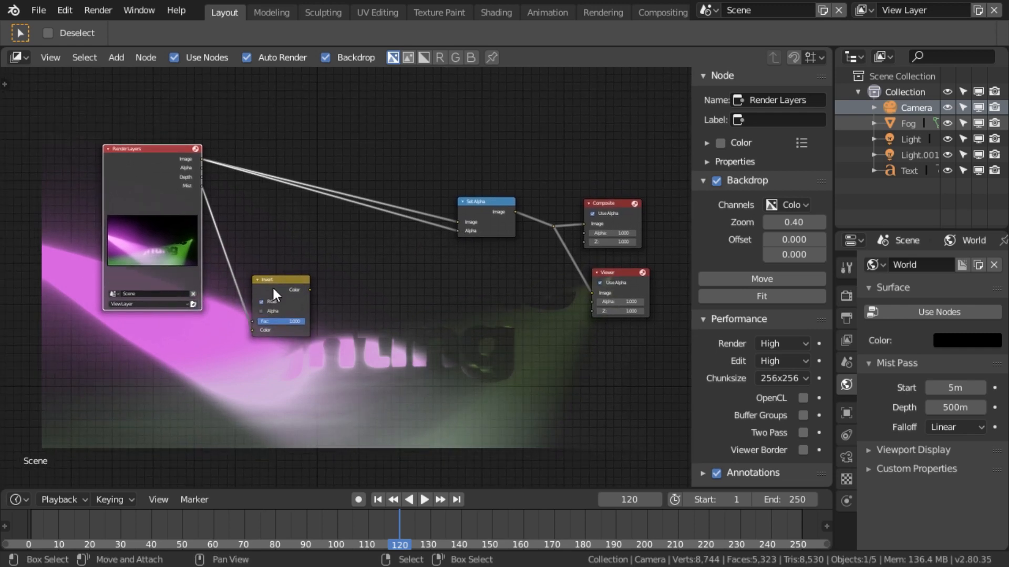
# Add a Math node after the Invert node and set its operation to Maximum.
pyautogui.click(280, 279)
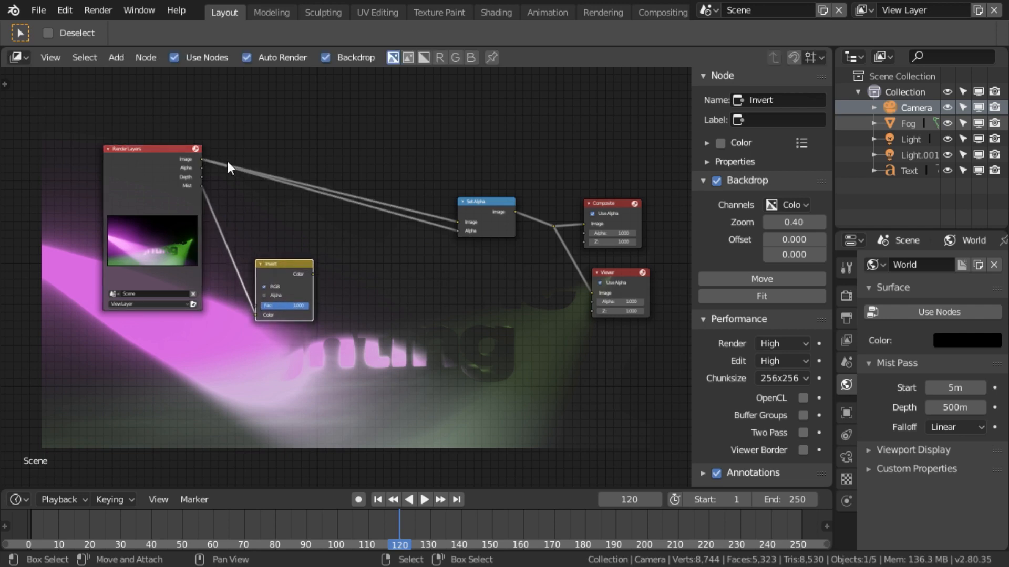
pyautogui.moveTo(363, 269)
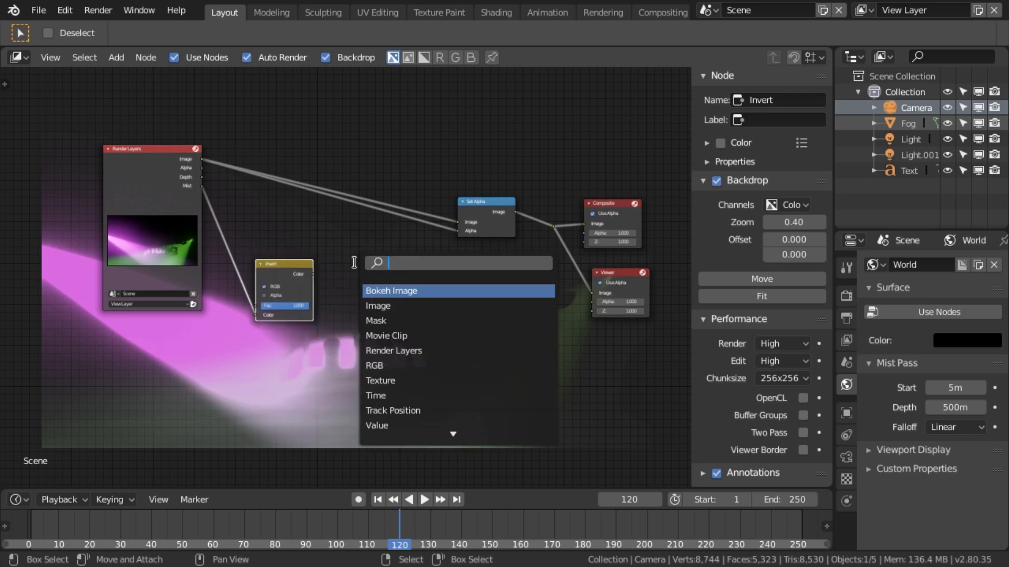
pyautogui.write('math')
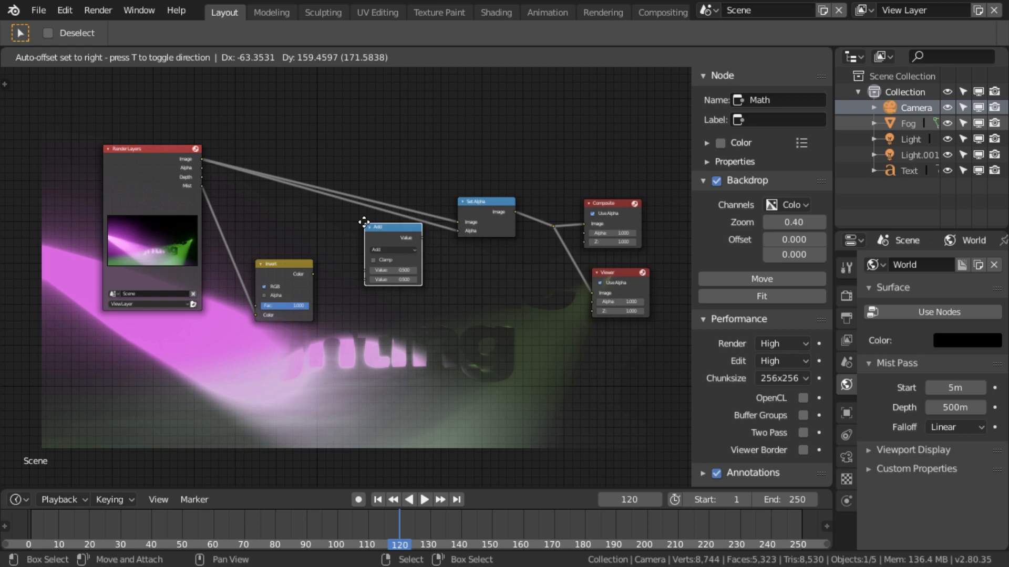
pyautogui.click(388, 233)
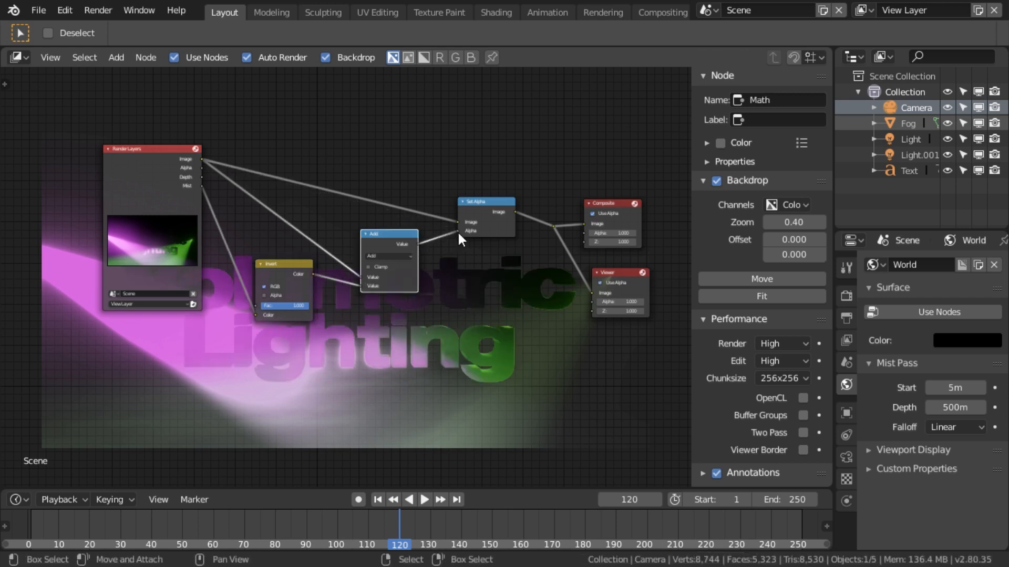
pyautogui.click(387, 256)
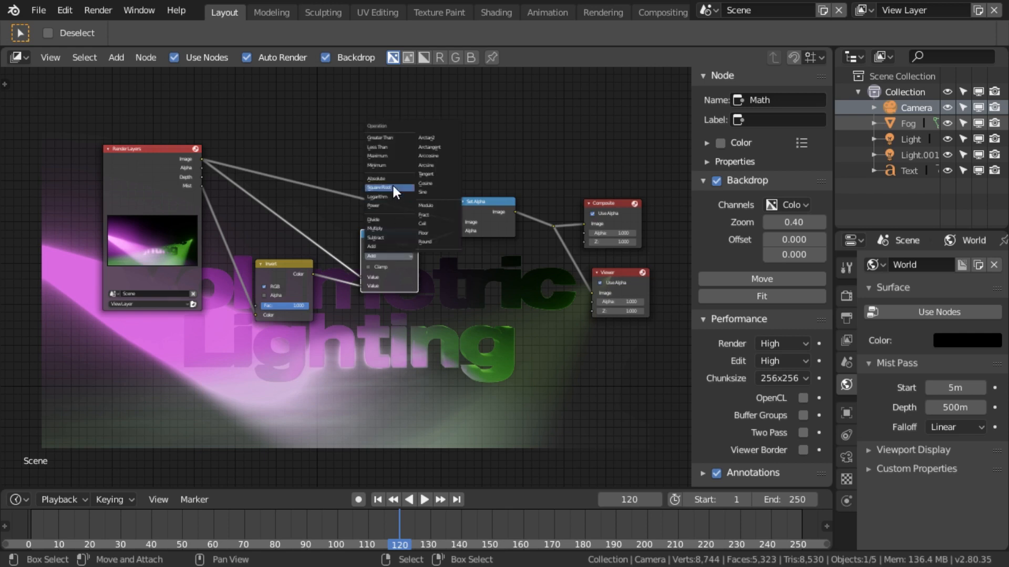
pyautogui.click(378, 156)
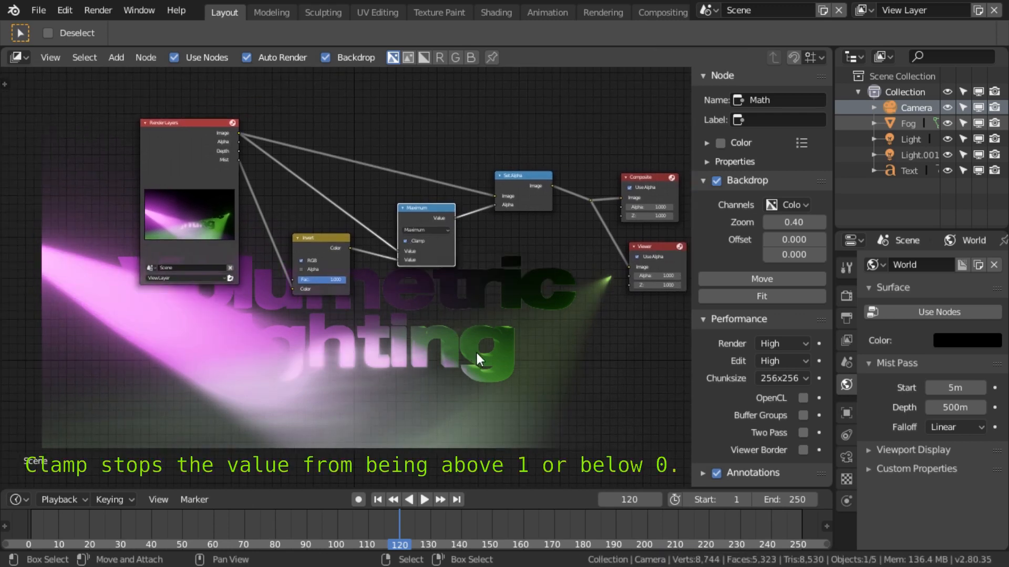
pyautogui.moveTo(412, 262)
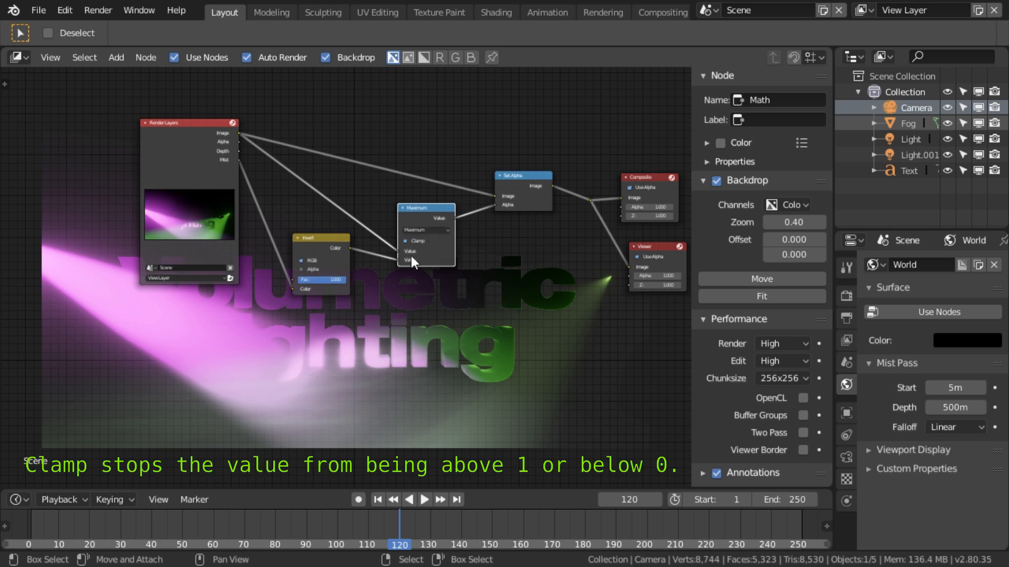
pyautogui.moveTo(509, 239)
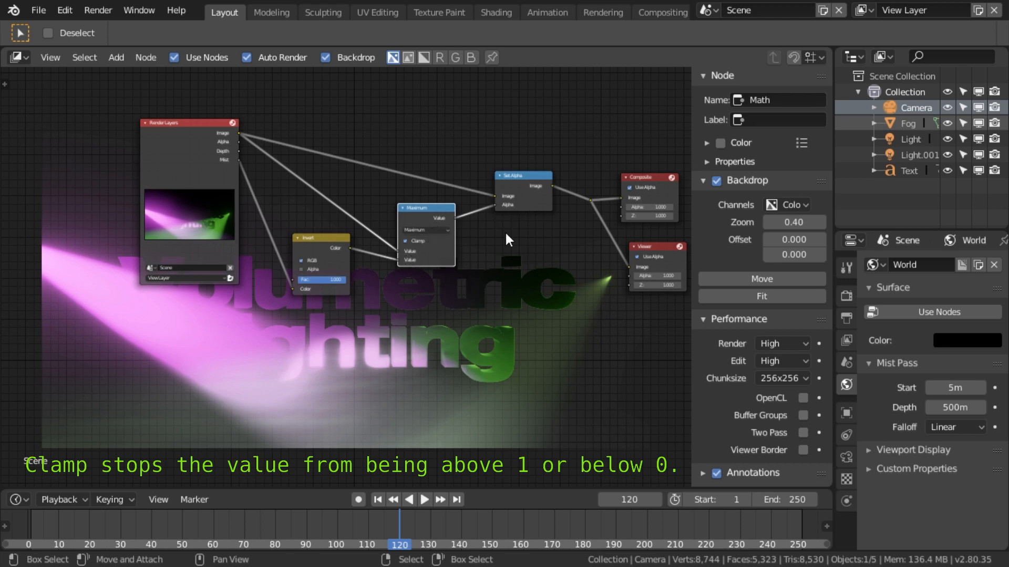
pyautogui.moveTo(511, 258)
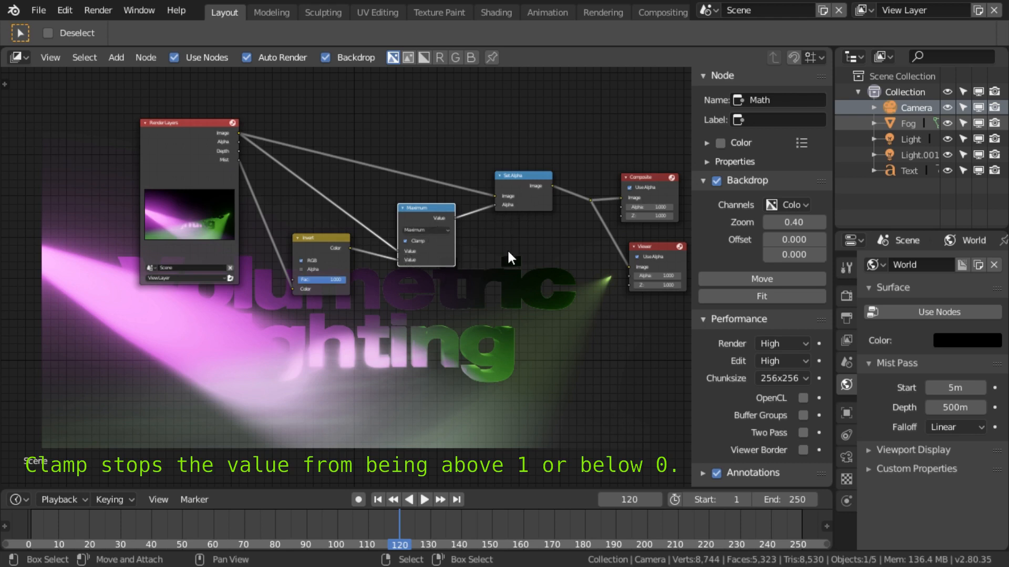
pyautogui.moveTo(404, 250)
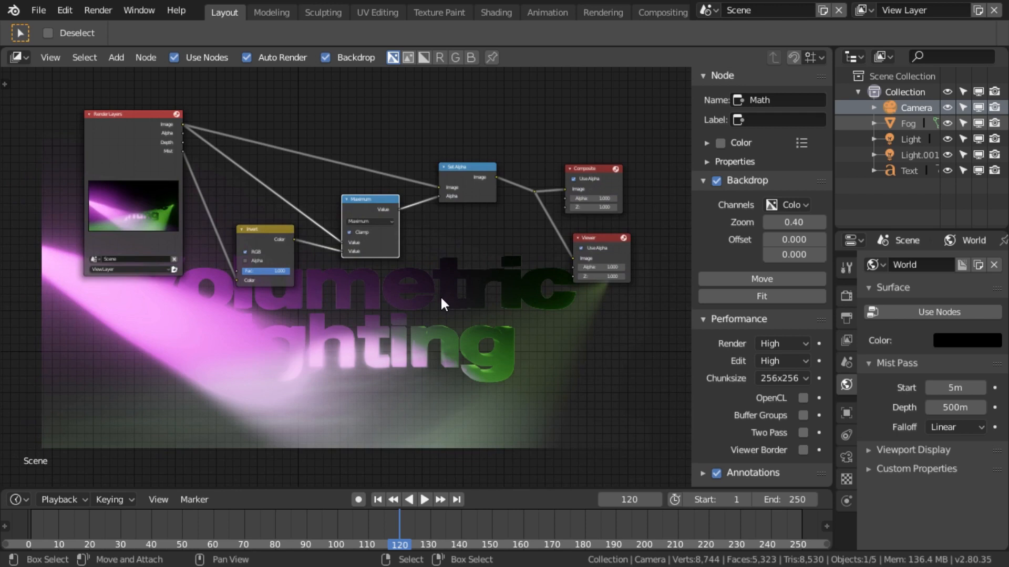
pyautogui.moveTo(443, 311)
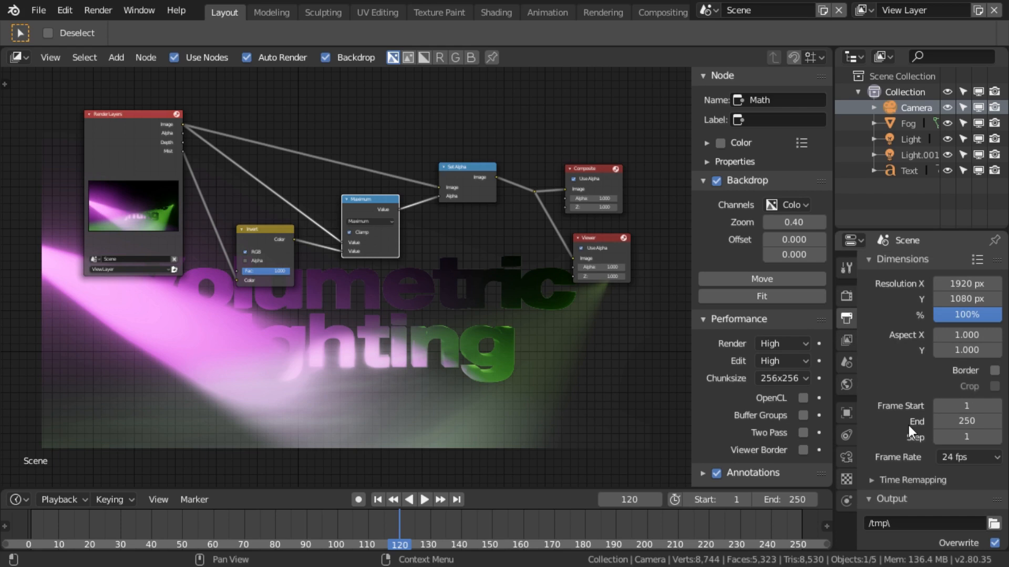
# Scroll the Output properties showing 1920×1080 at 100%, frames 1–250 at 24 fps.
pyautogui.scroll(-3)
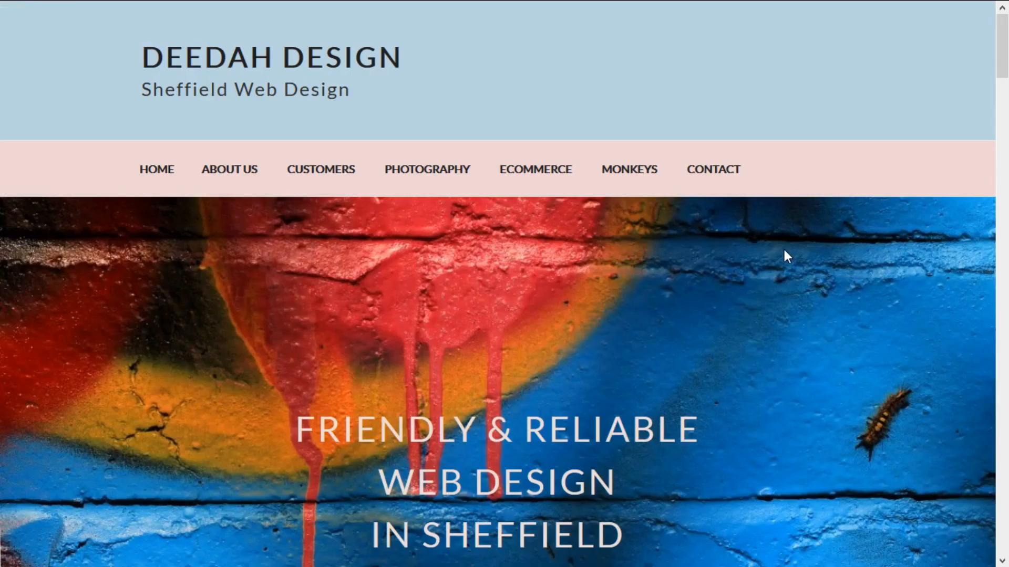
pyautogui.scroll(-3)
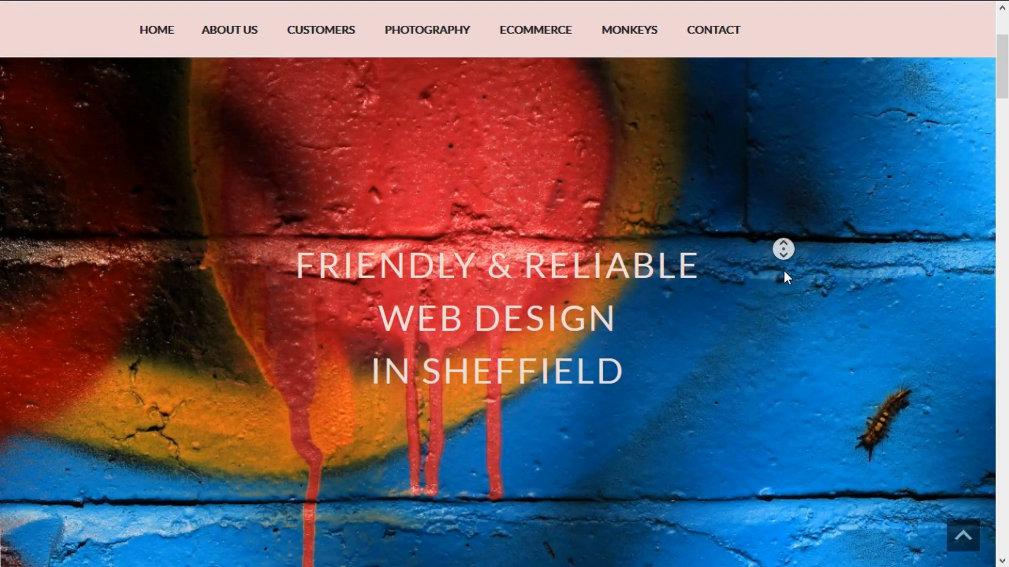
pyautogui.scroll(-3)
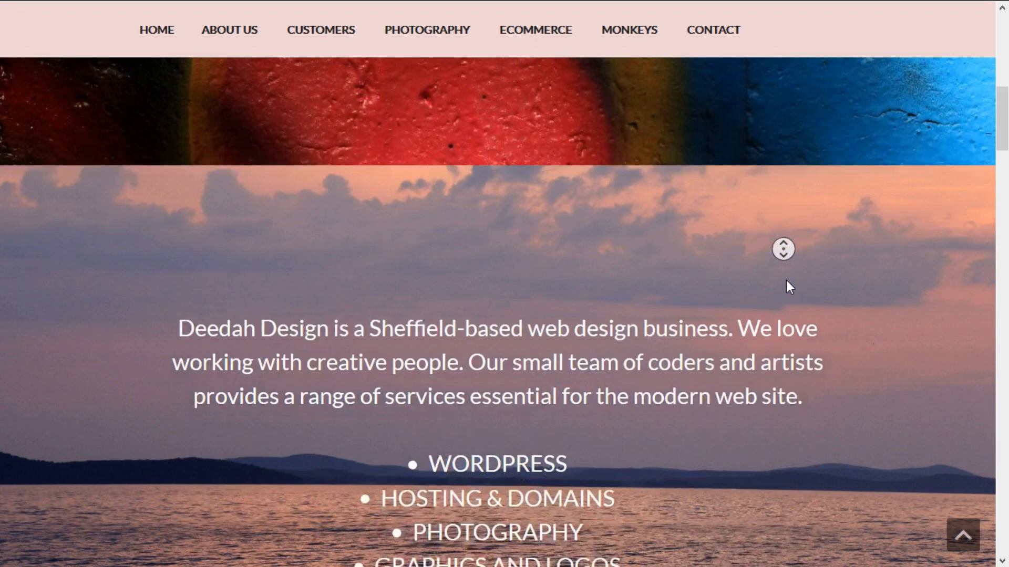
pyautogui.scroll(-3)
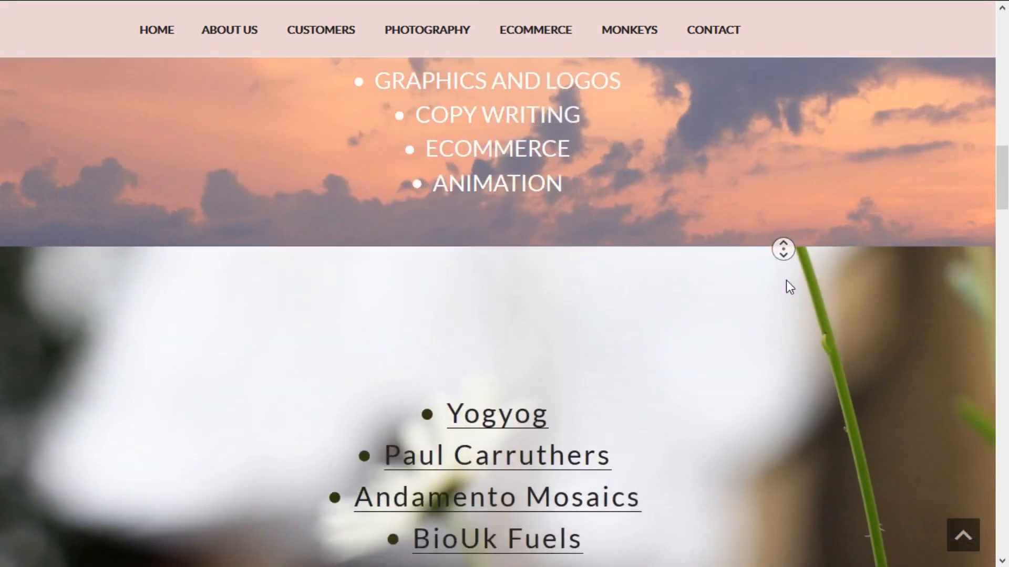
pyautogui.click(497, 414)
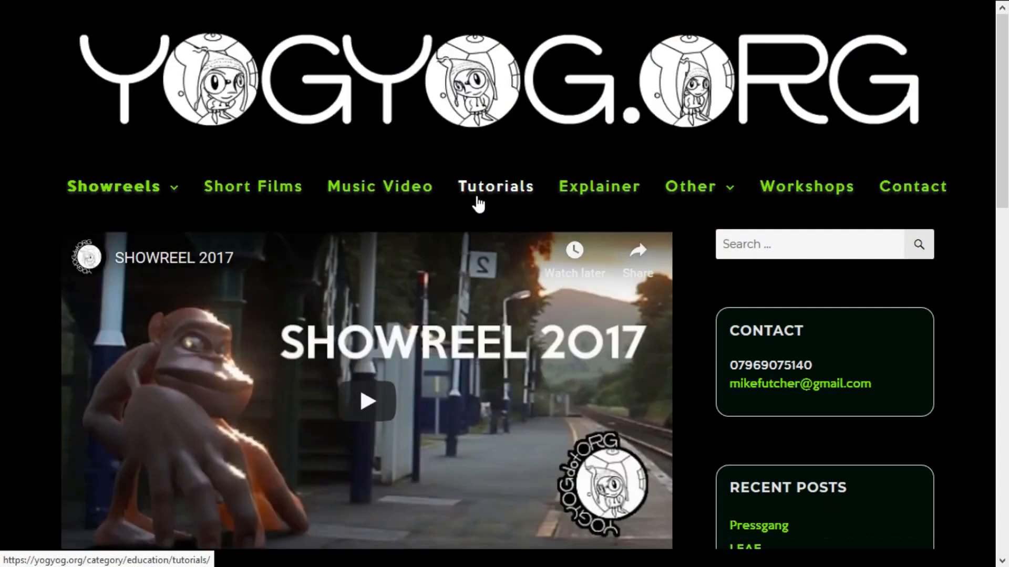
pyautogui.click(252, 187)
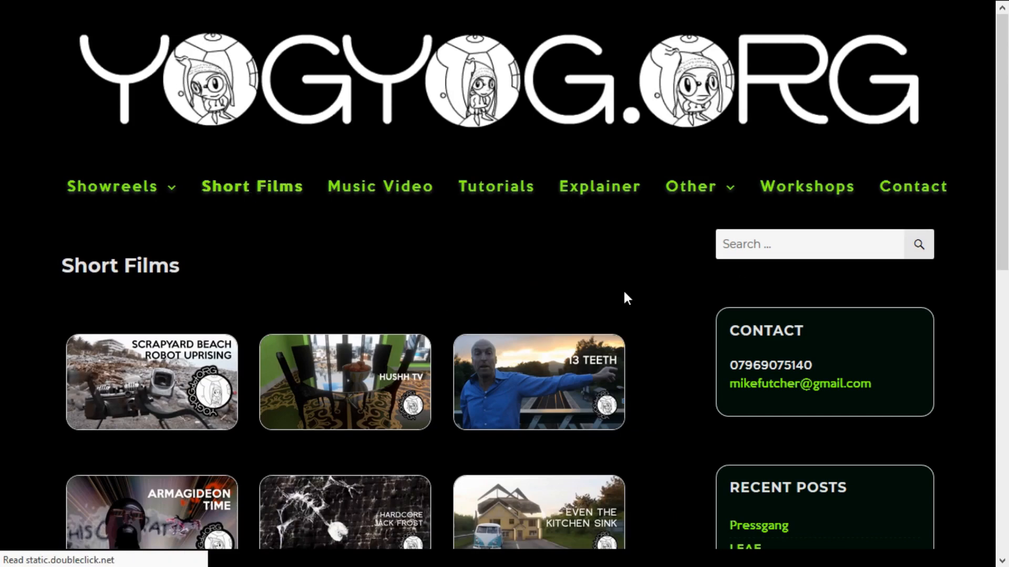
pyautogui.click(379, 187)
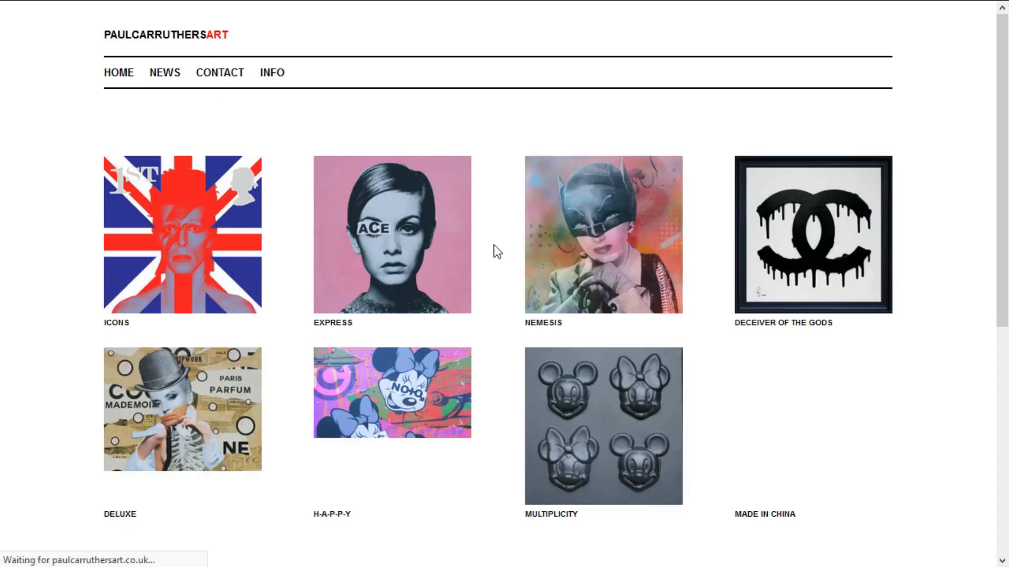
pyautogui.scroll(-3)
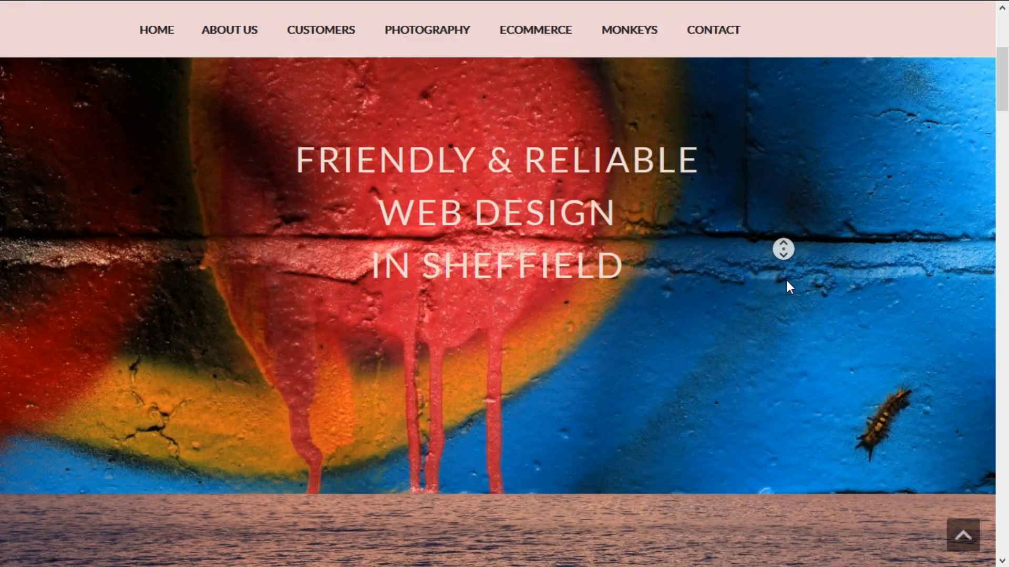
pyautogui.scroll(3)
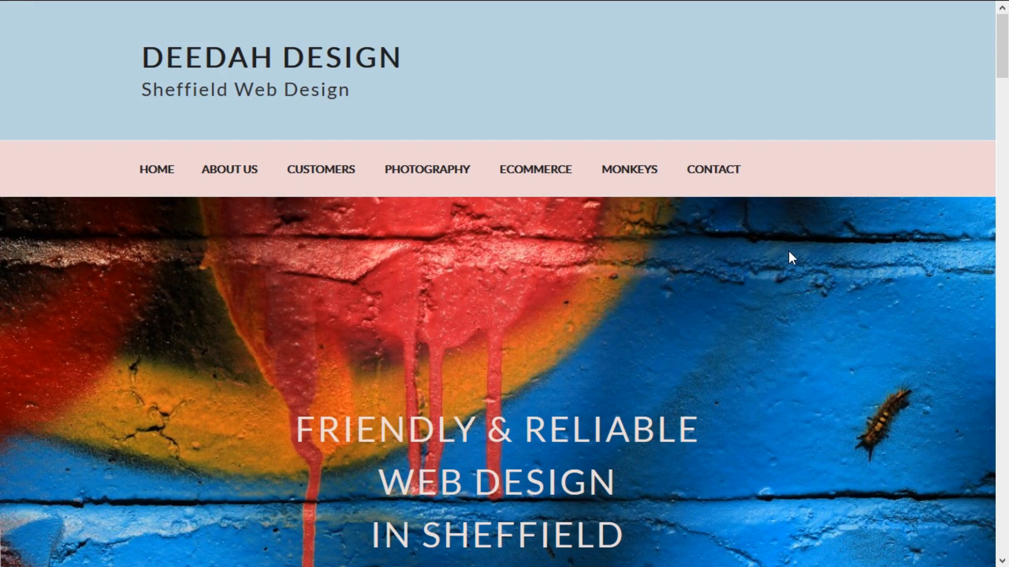
pyautogui.moveTo(821, 312)
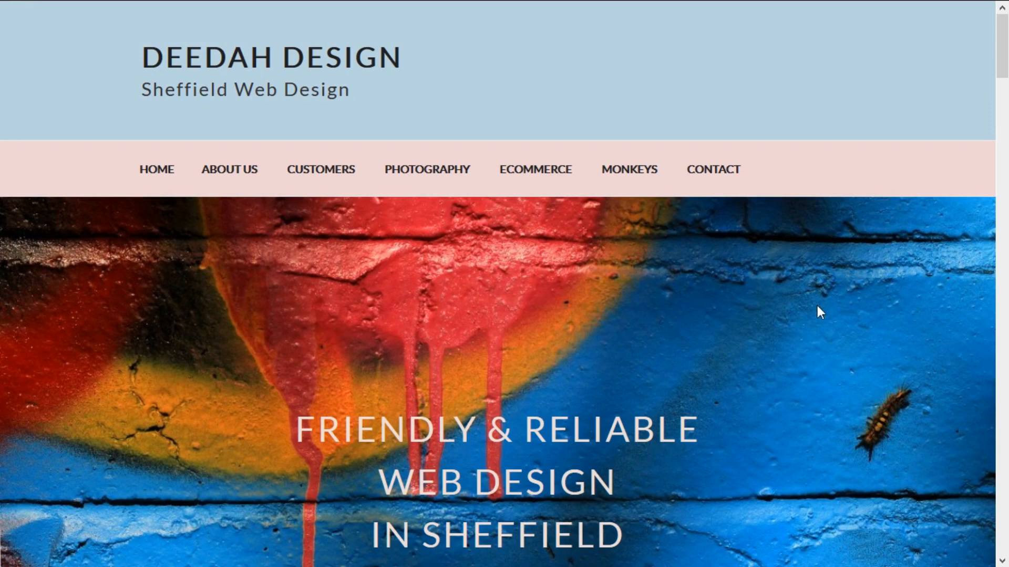